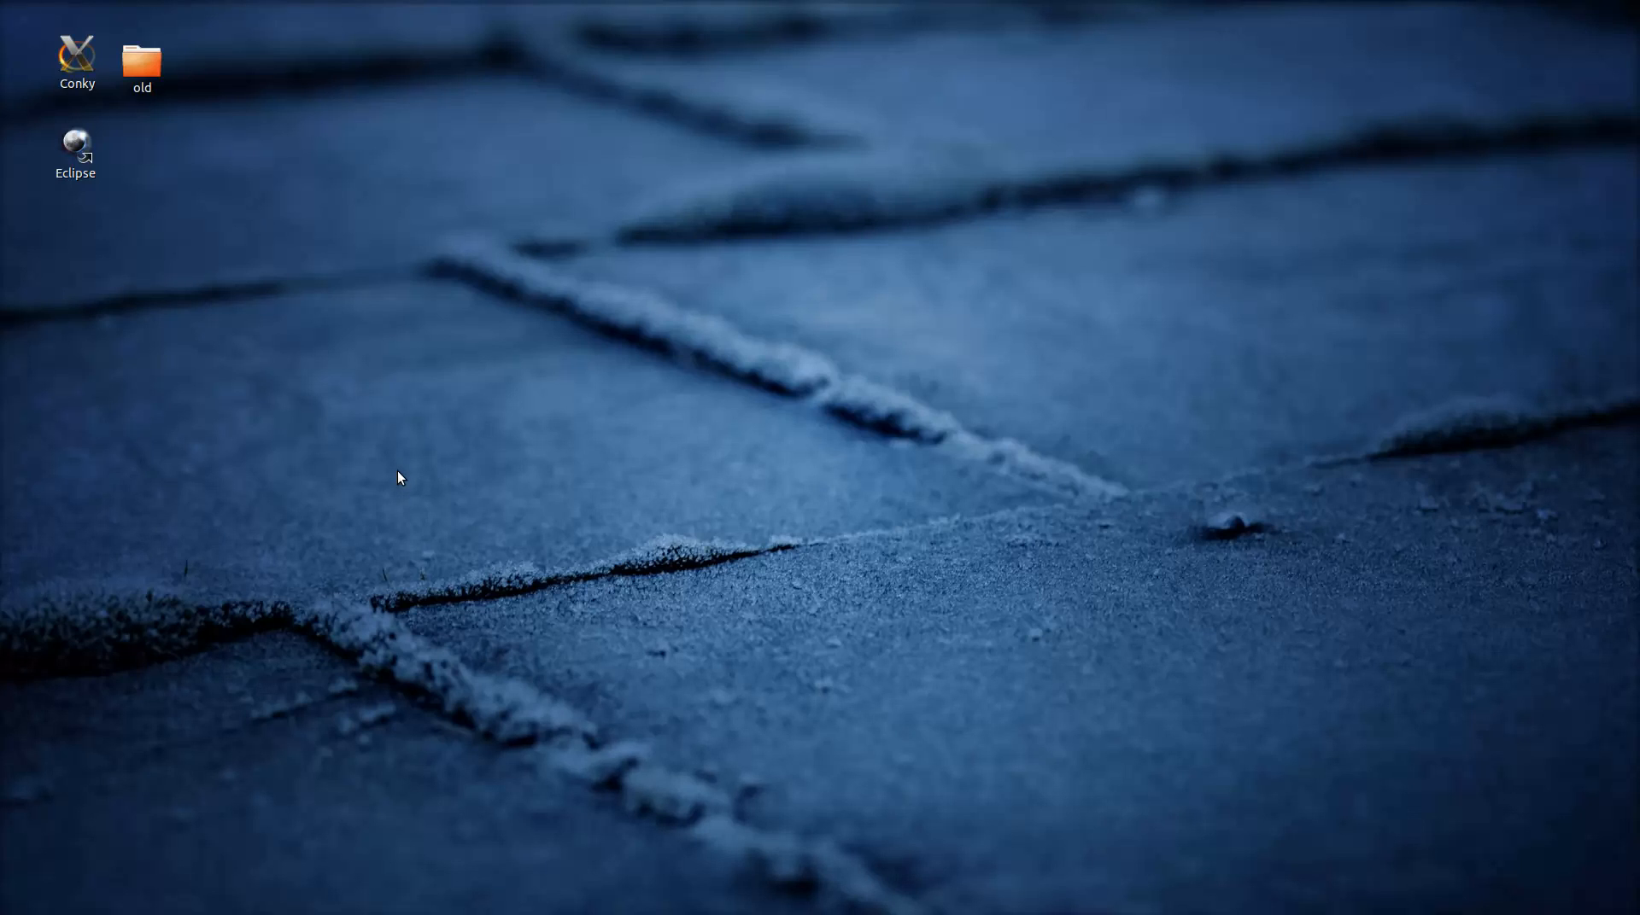
pyautogui.moveTo(626, 447)
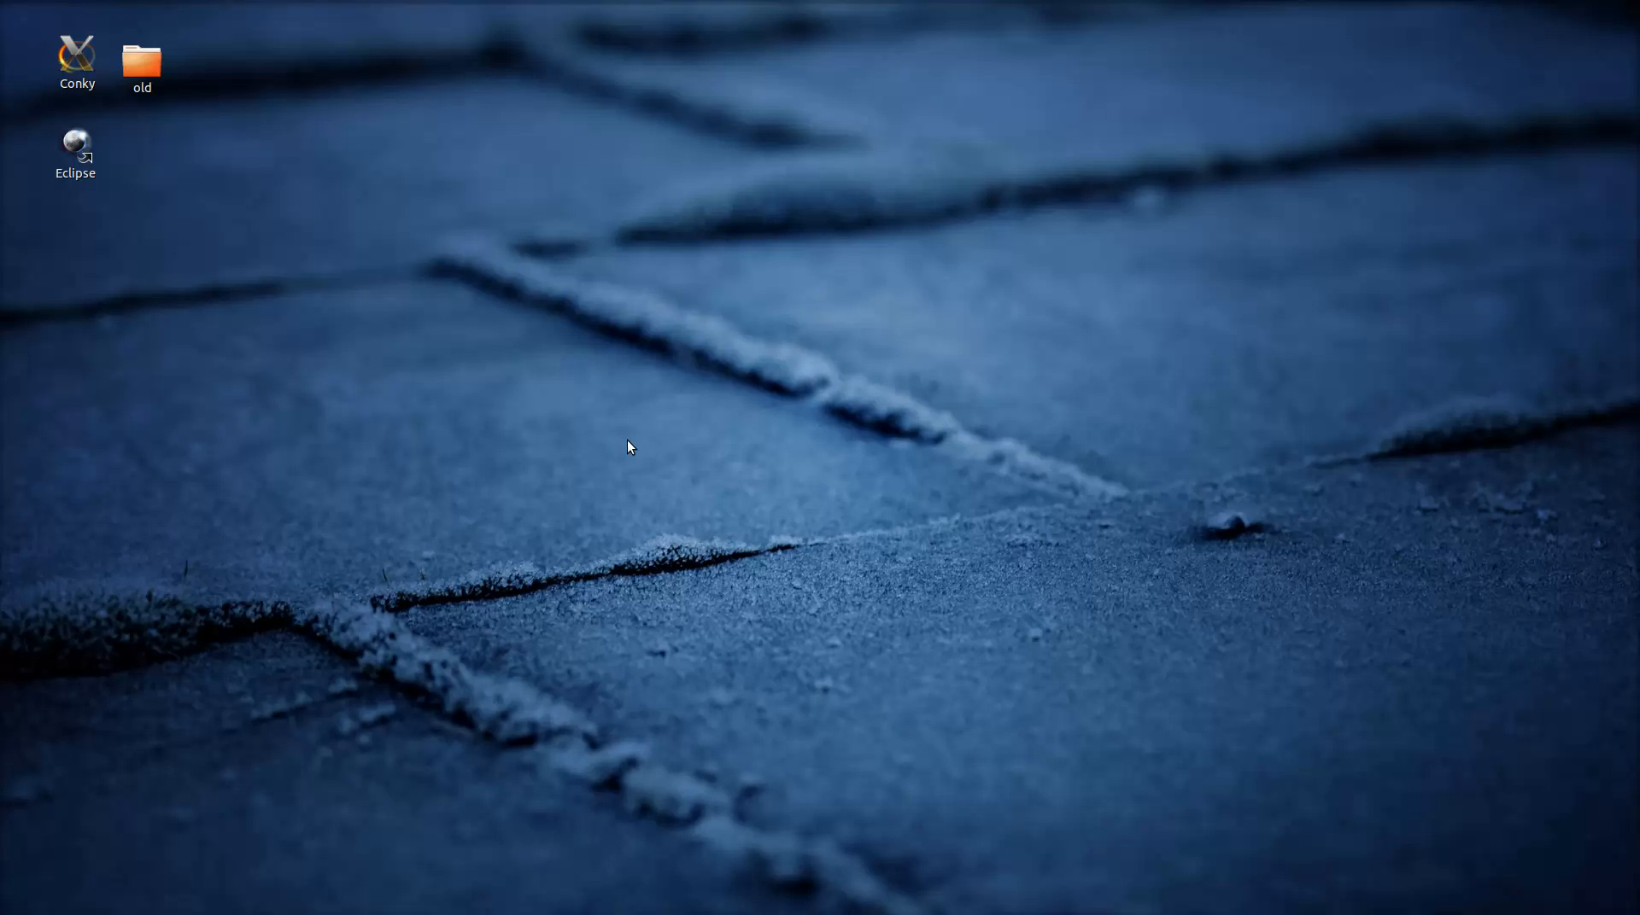
pyautogui.moveTo(676, 456)
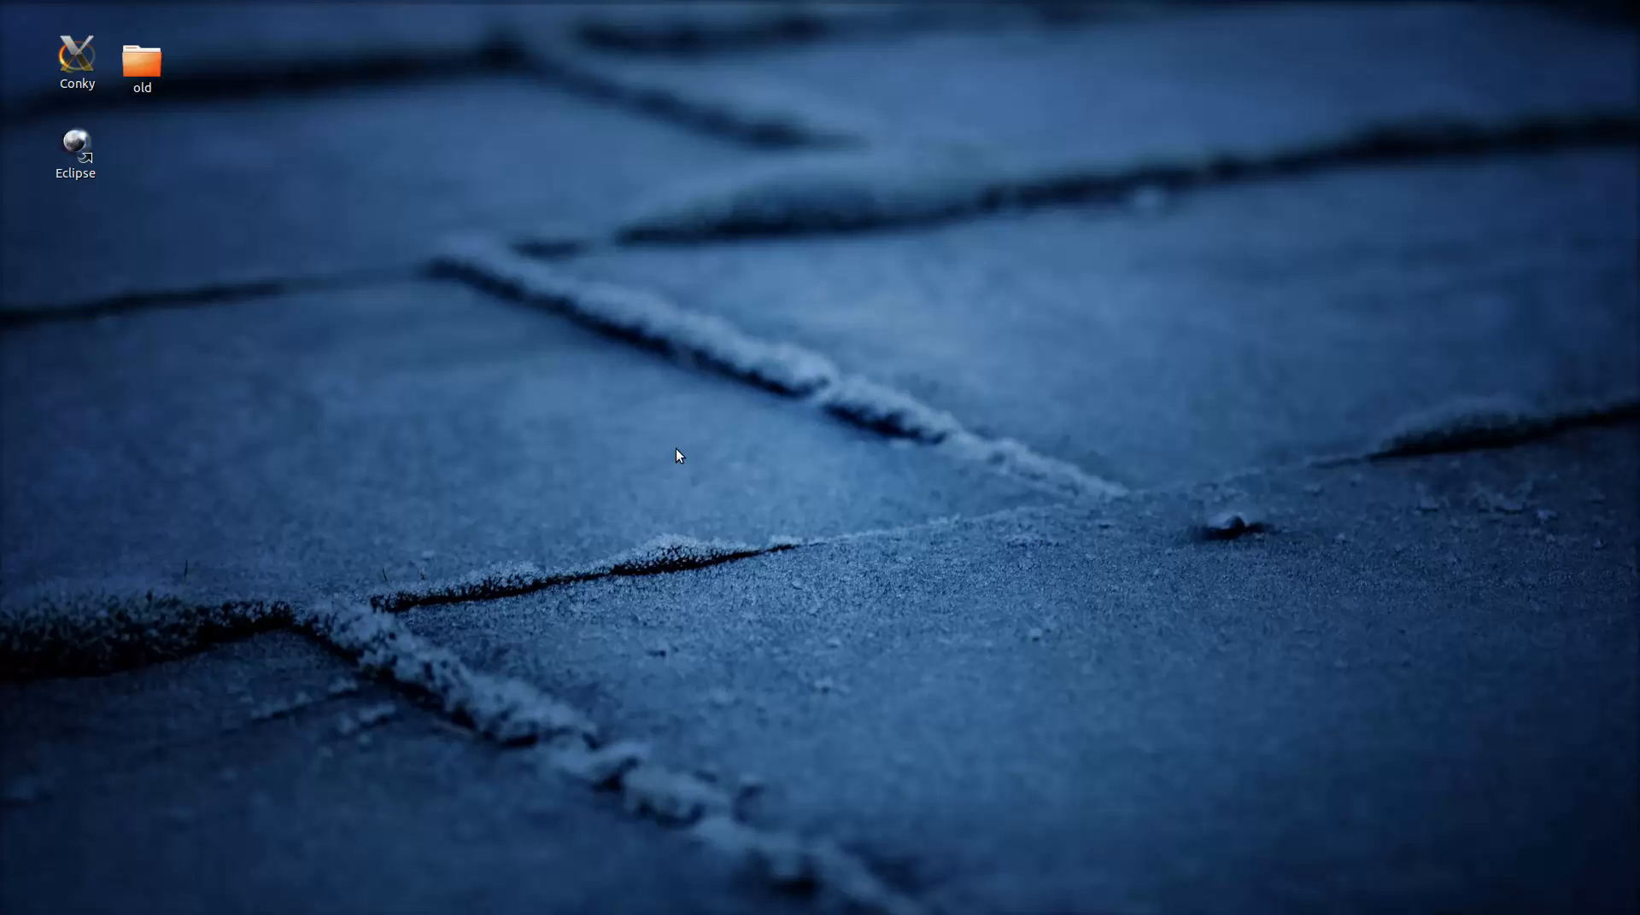
pyautogui.moveTo(523, 340)
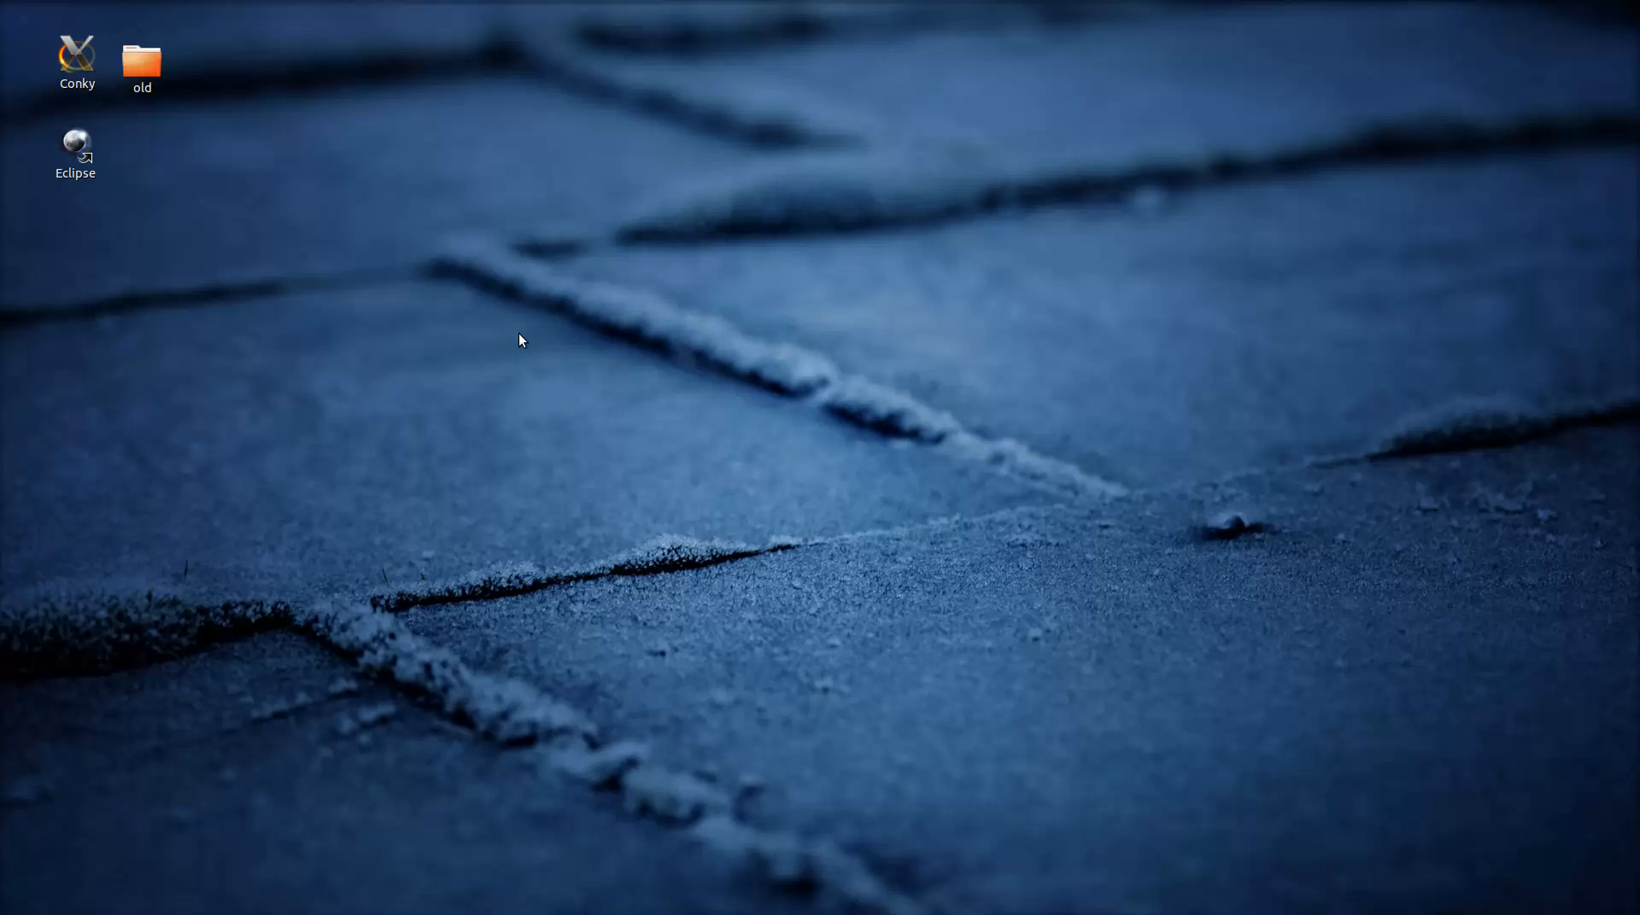
pyautogui.moveTo(349, 272)
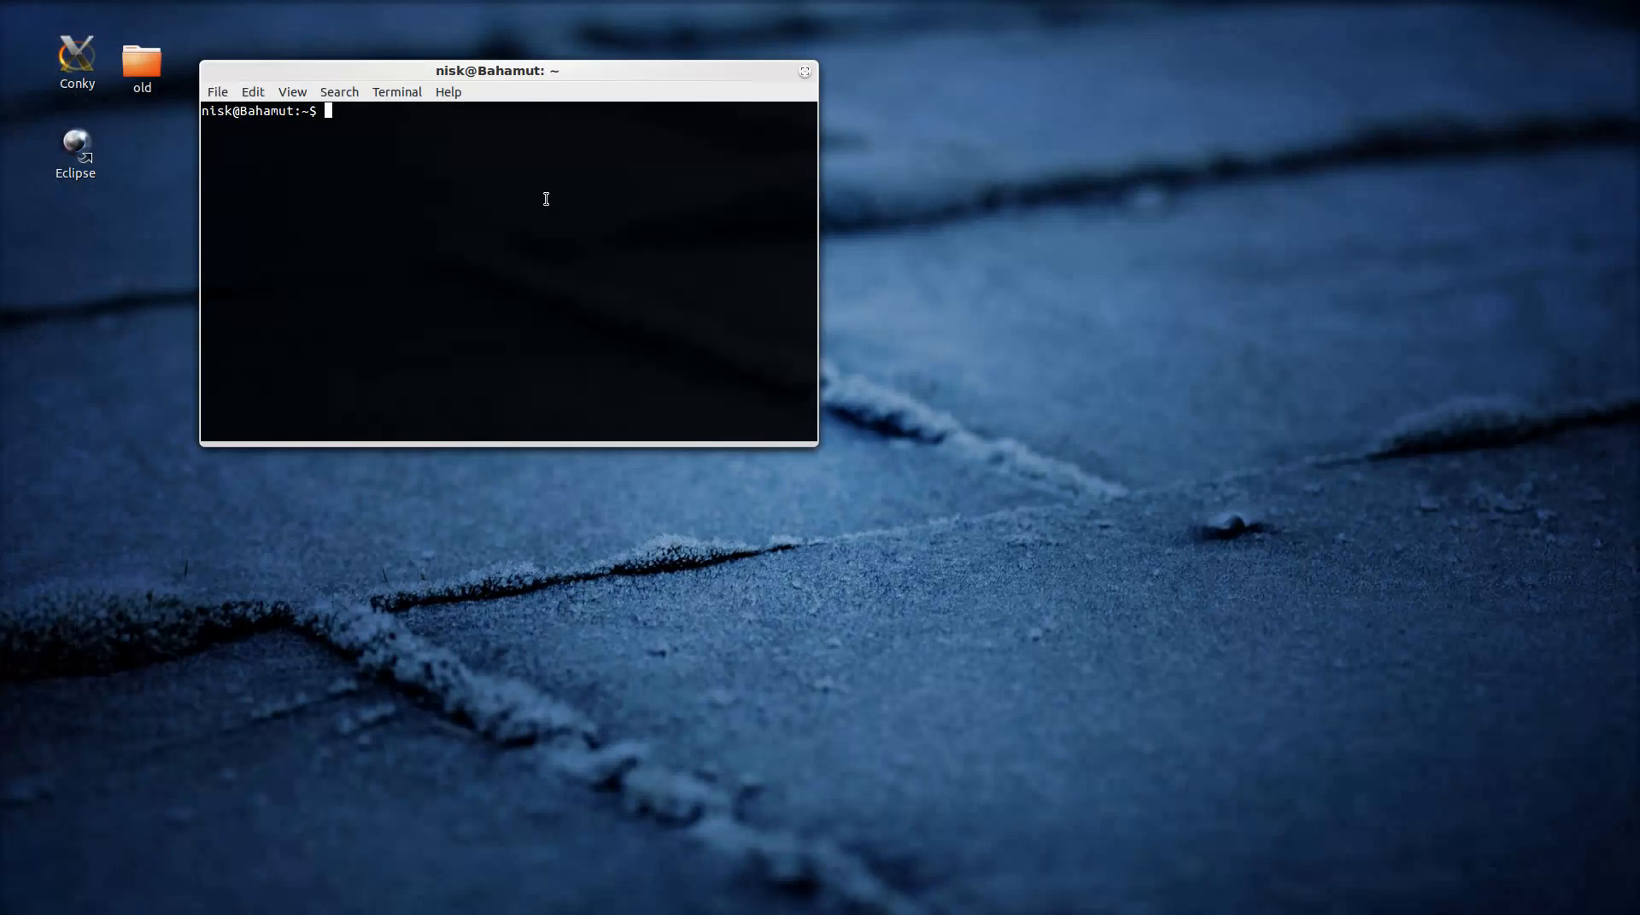
# Centre the terminal and run sudo apt-get update until package lists are read
pyautogui.moveTo(497, 70); pyautogui.dragTo(603, 324)
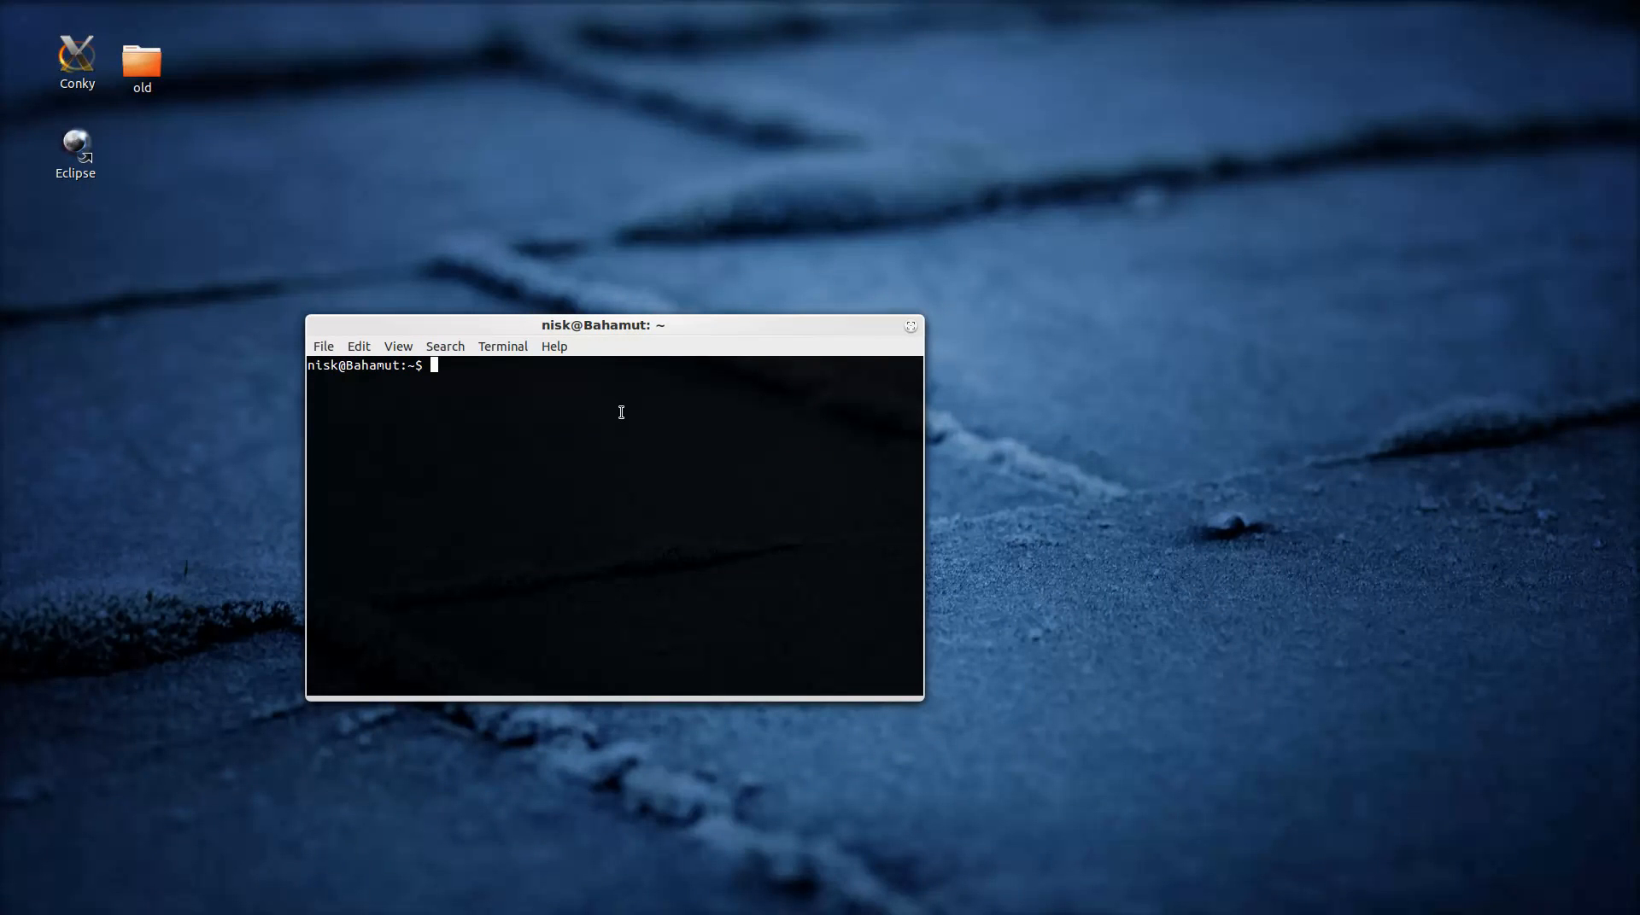
pyautogui.write('sudo ap')
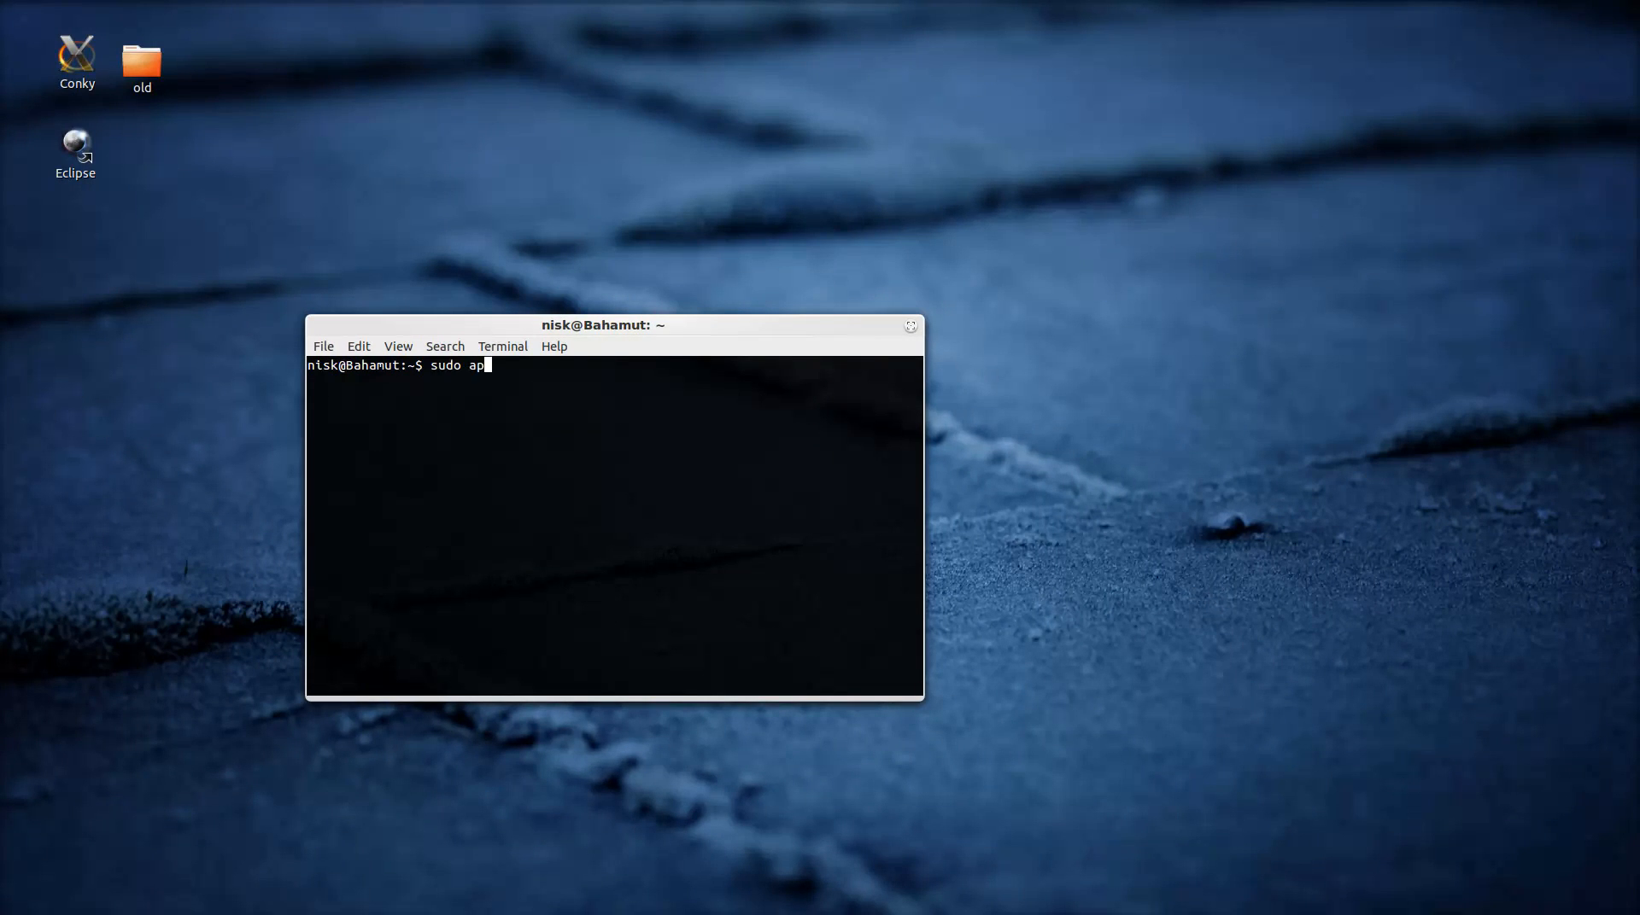
pyautogui.write('t-get update')
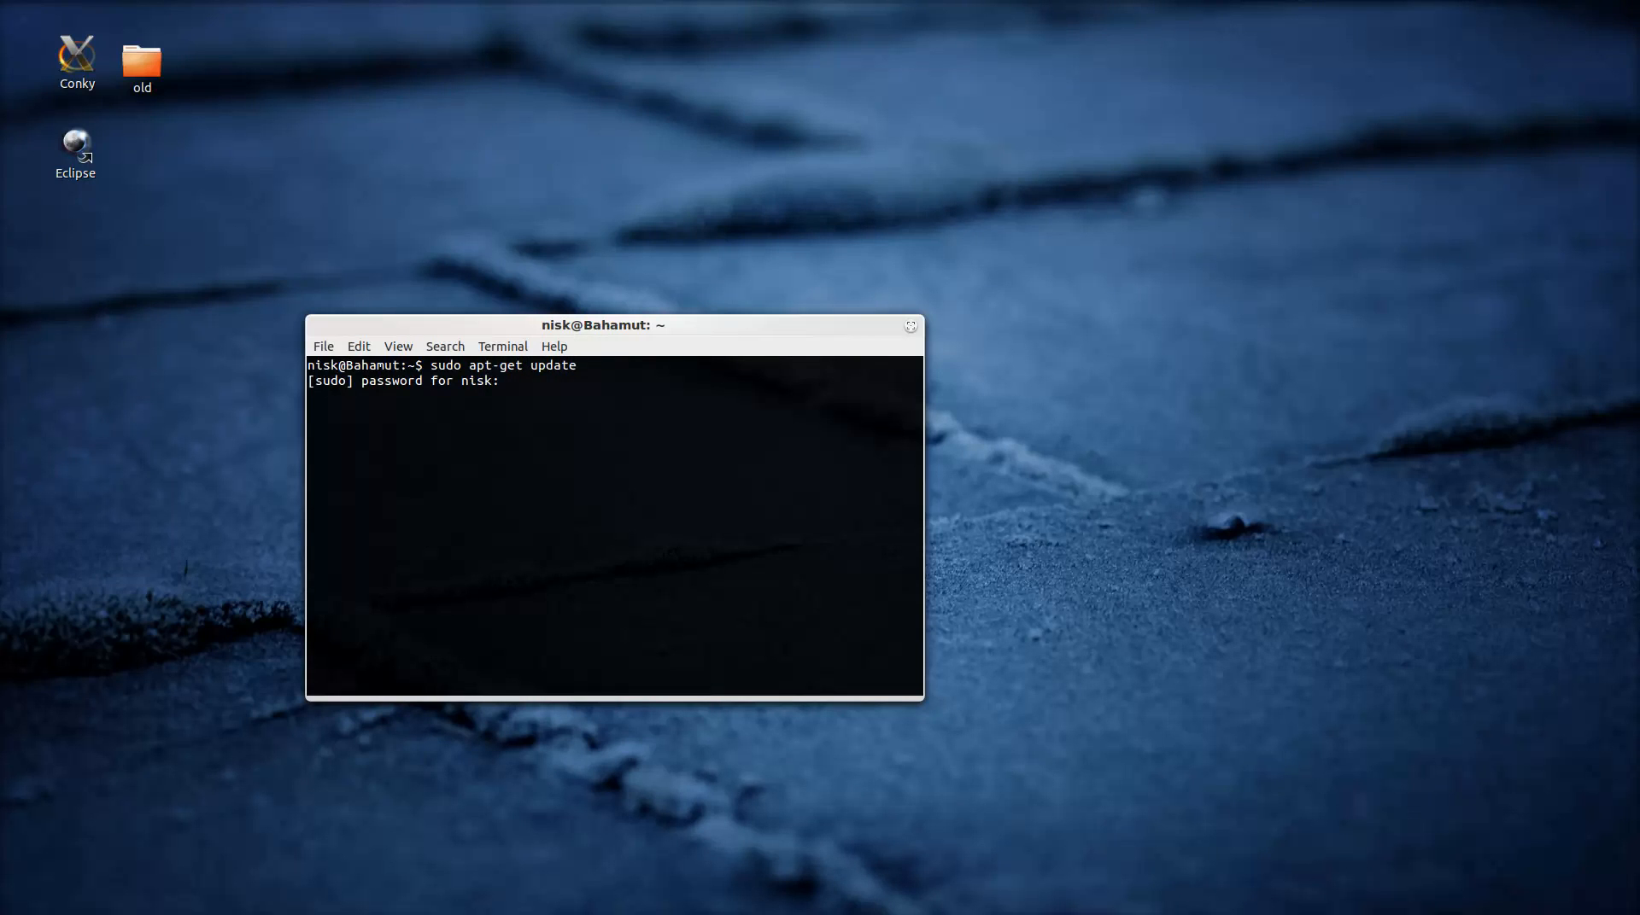
pyautogui.press('Return')
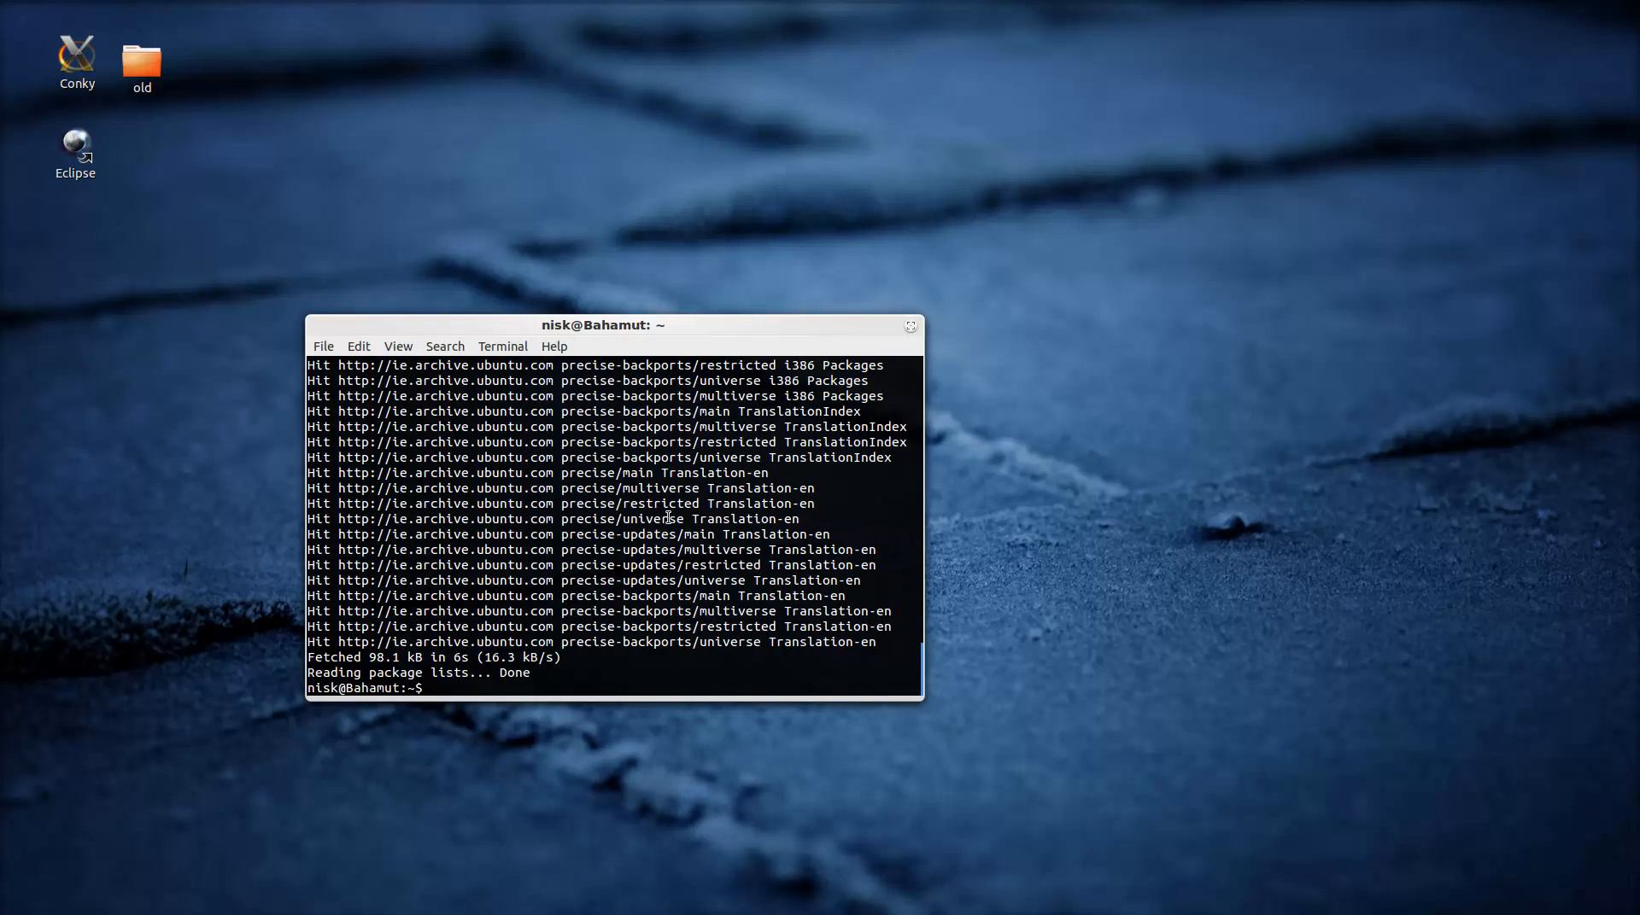
# Run sudo apt-get install gnome-tweak-tool (already newest), then clear the terminal
pyautogui.write('sudo apt-g')
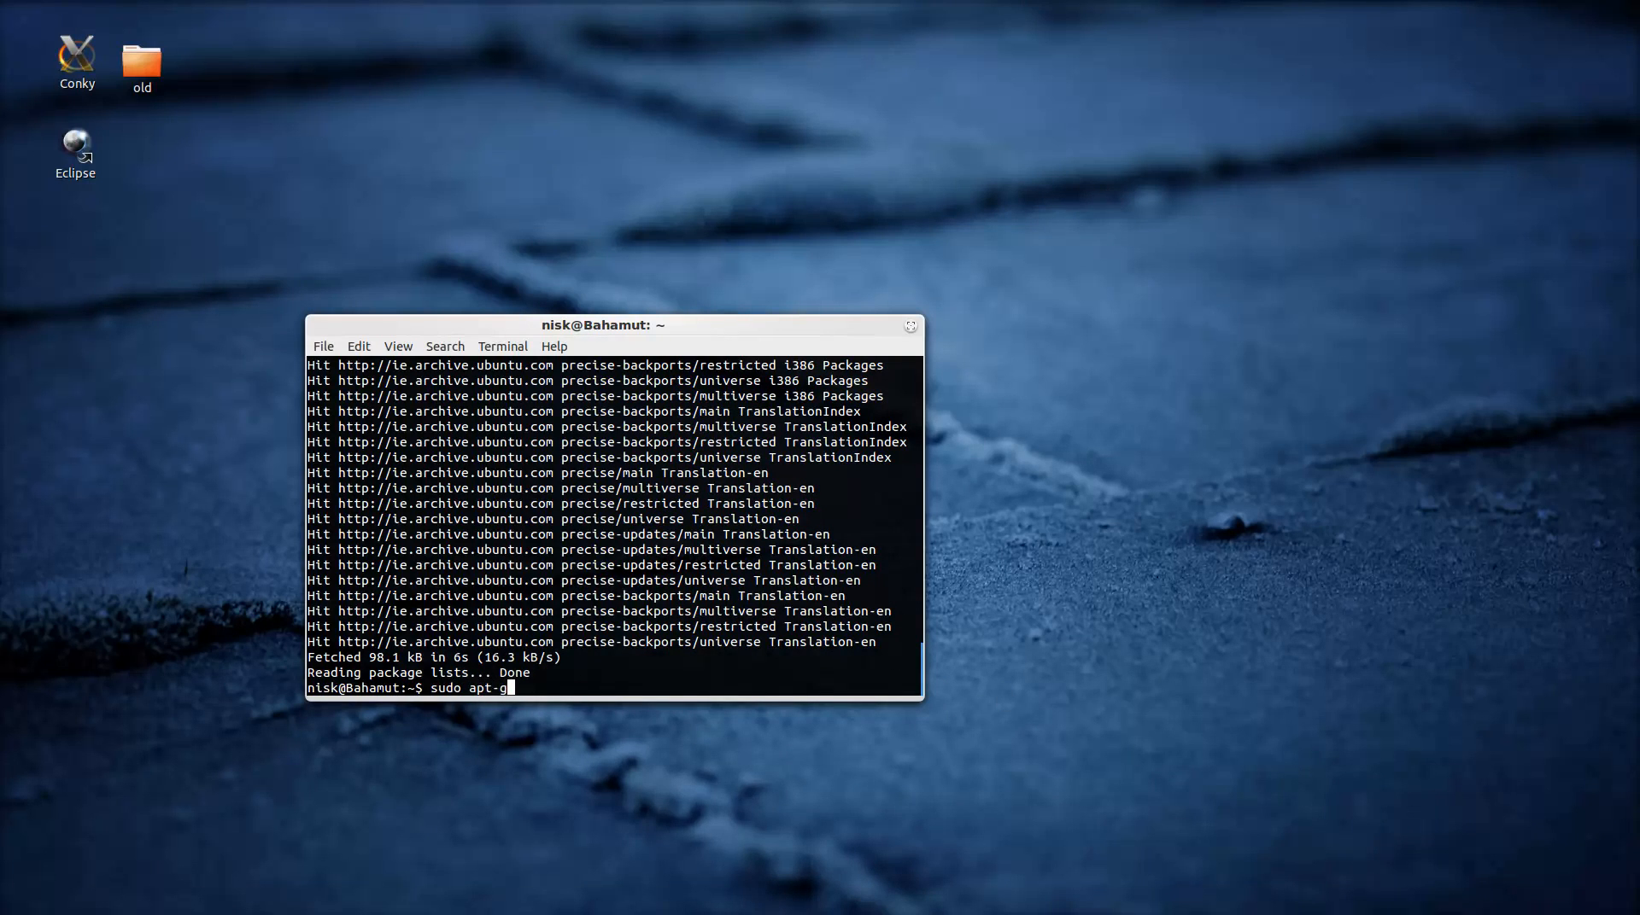
pyautogui.write('et install g')
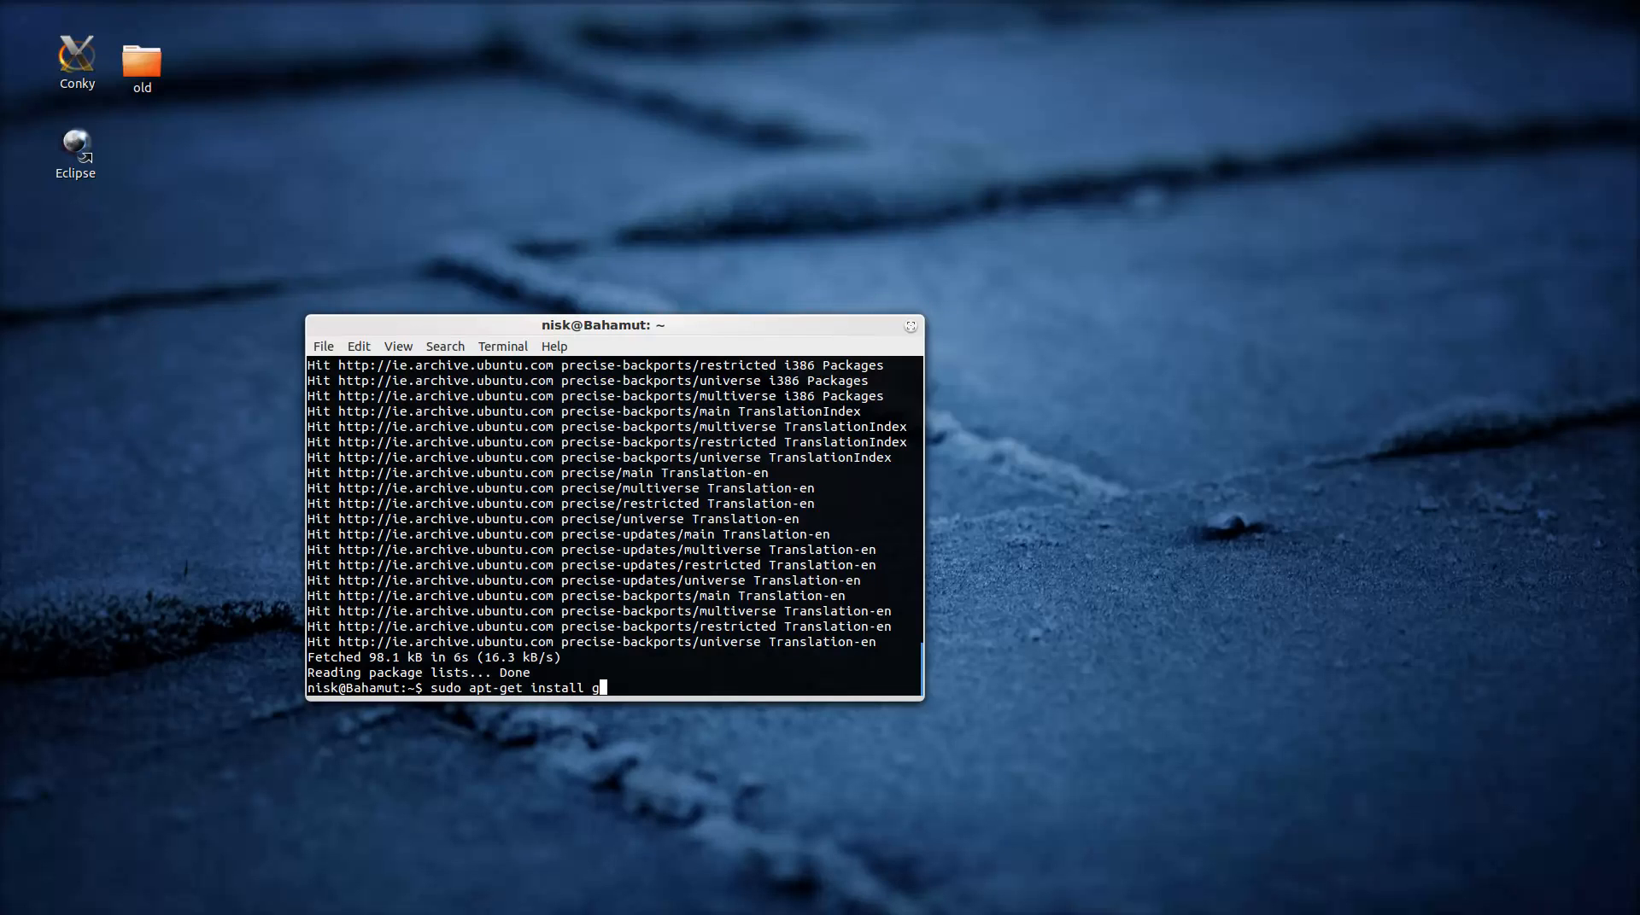
pyautogui.write('nome-tw')
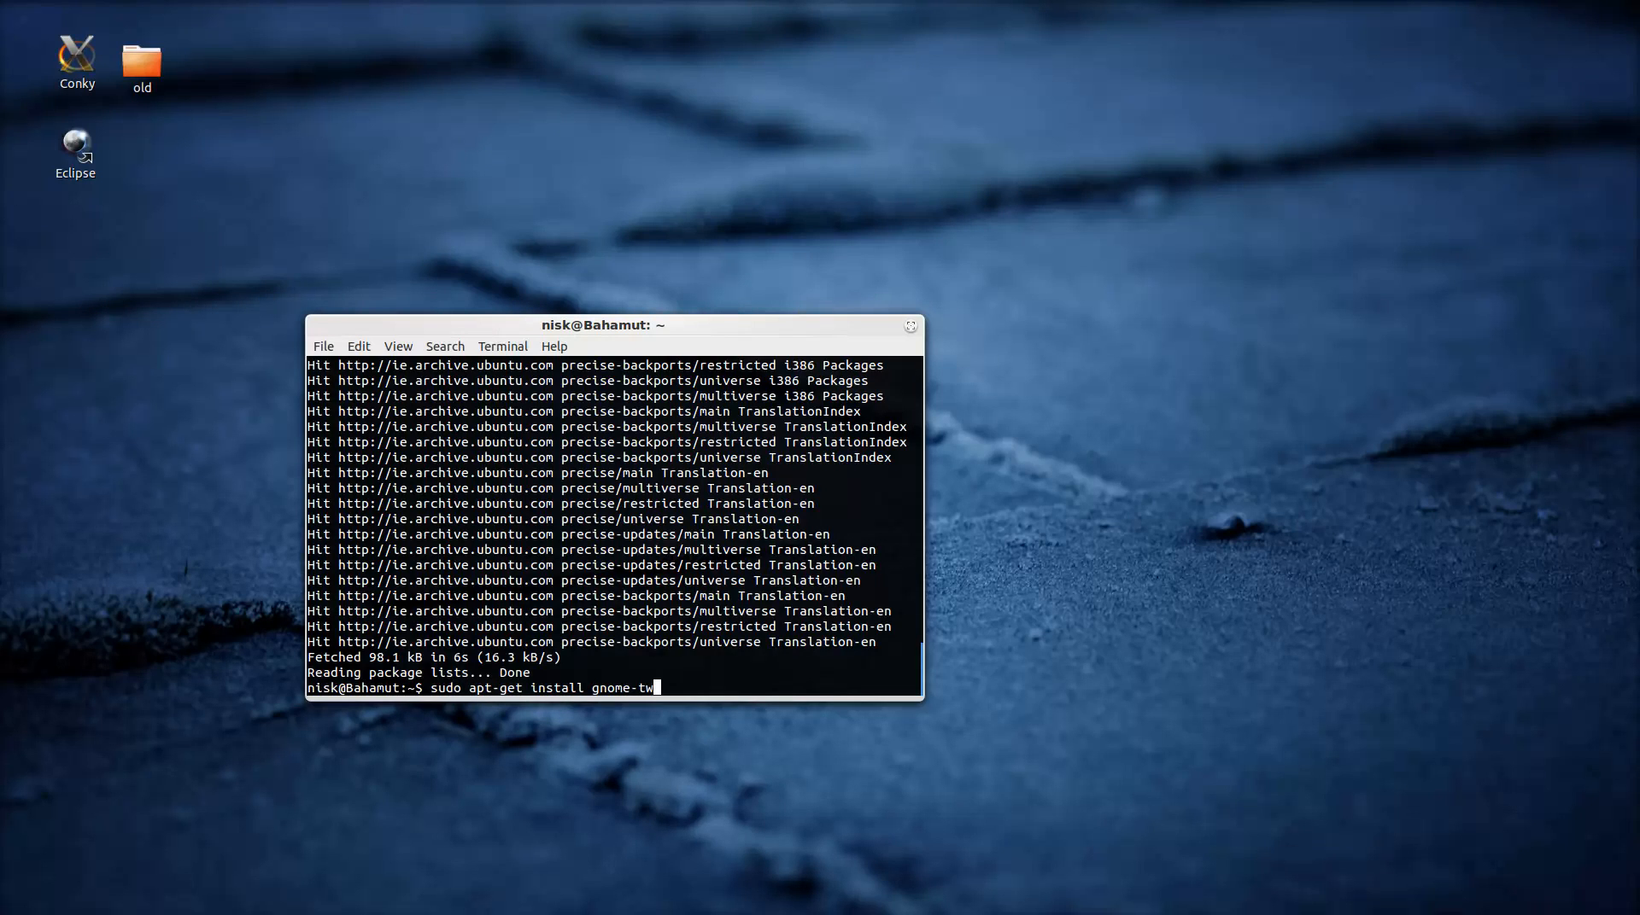
pyautogui.write('eak-tool')
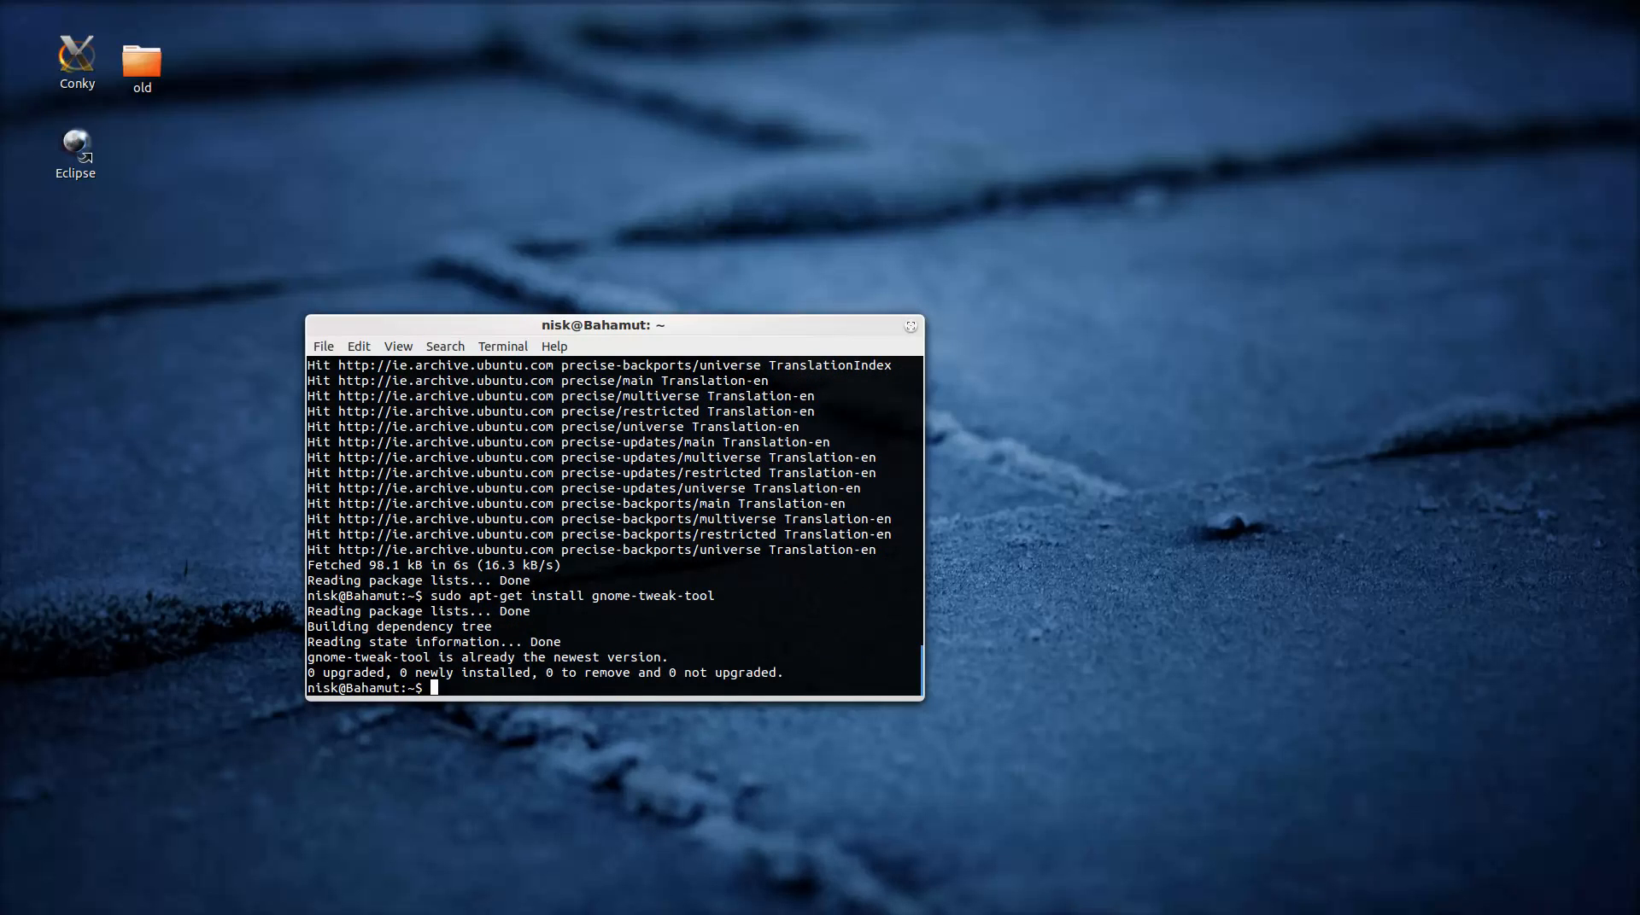
pyautogui.moveTo(599, 586)
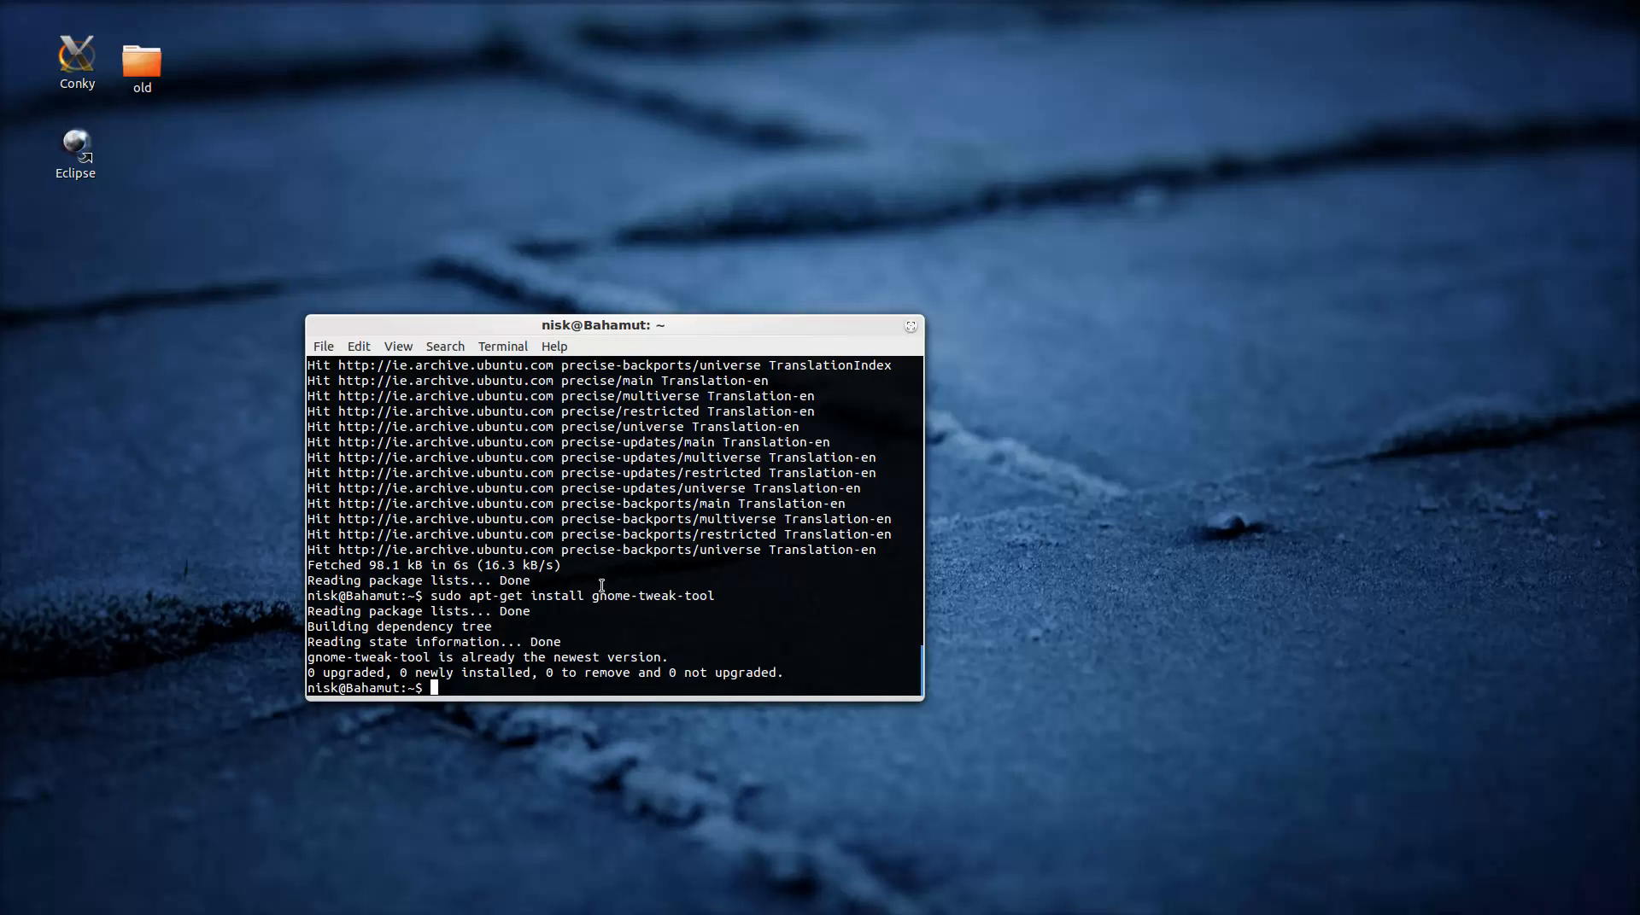
pyautogui.write('clear')
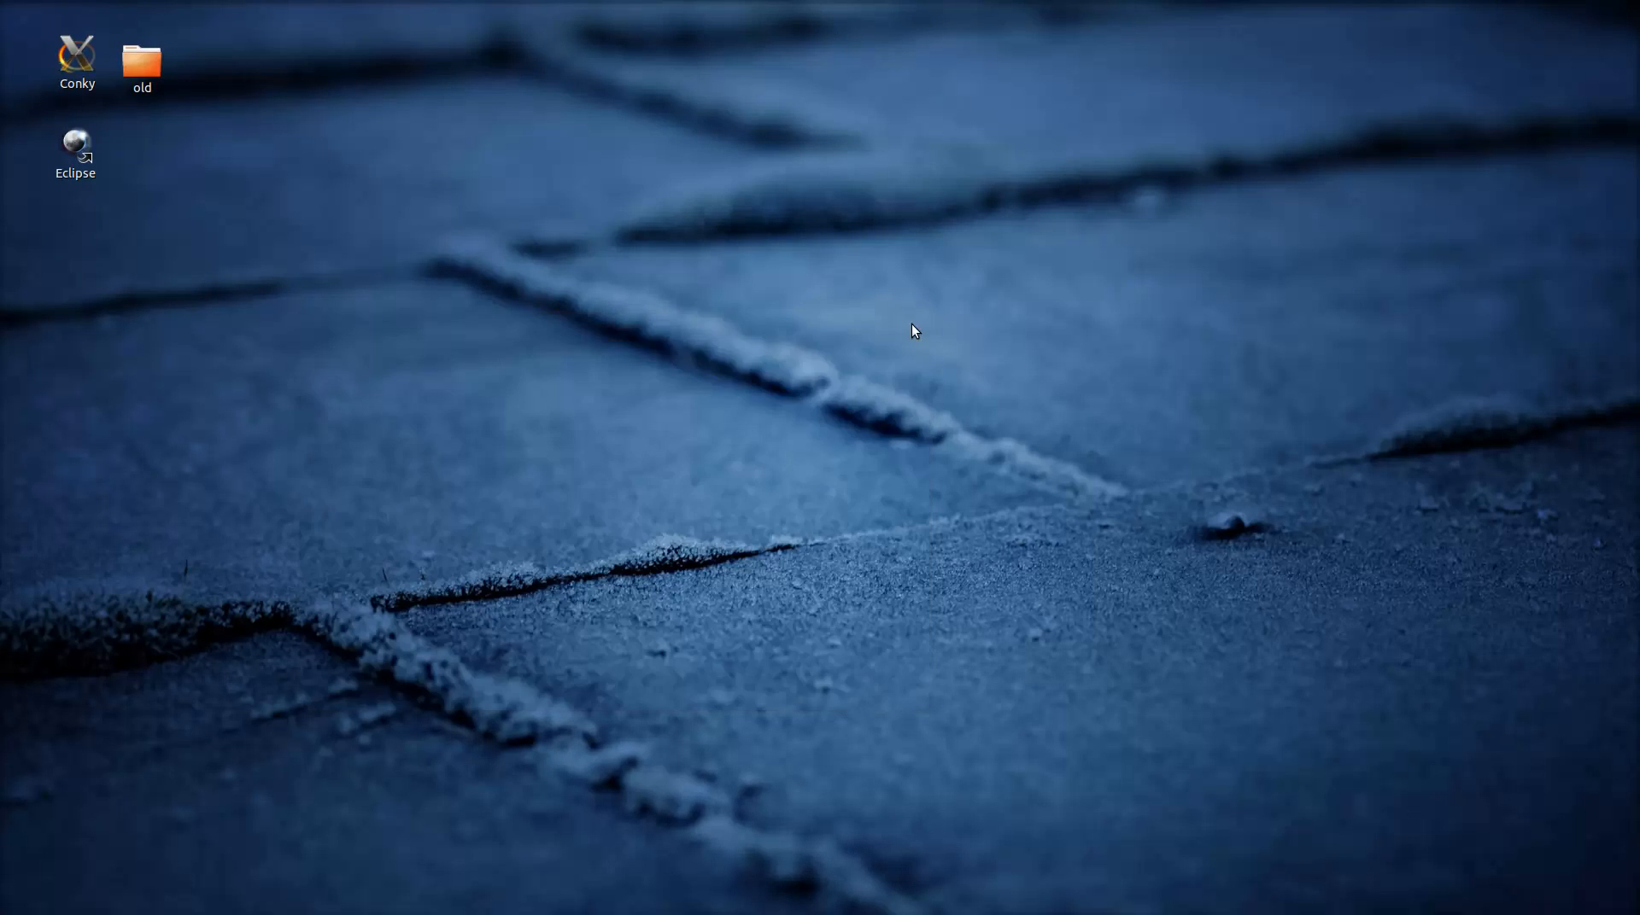
# Search 'ad' in the Activities overview and launch Advanced Settings
pyautogui.click(41, 6)
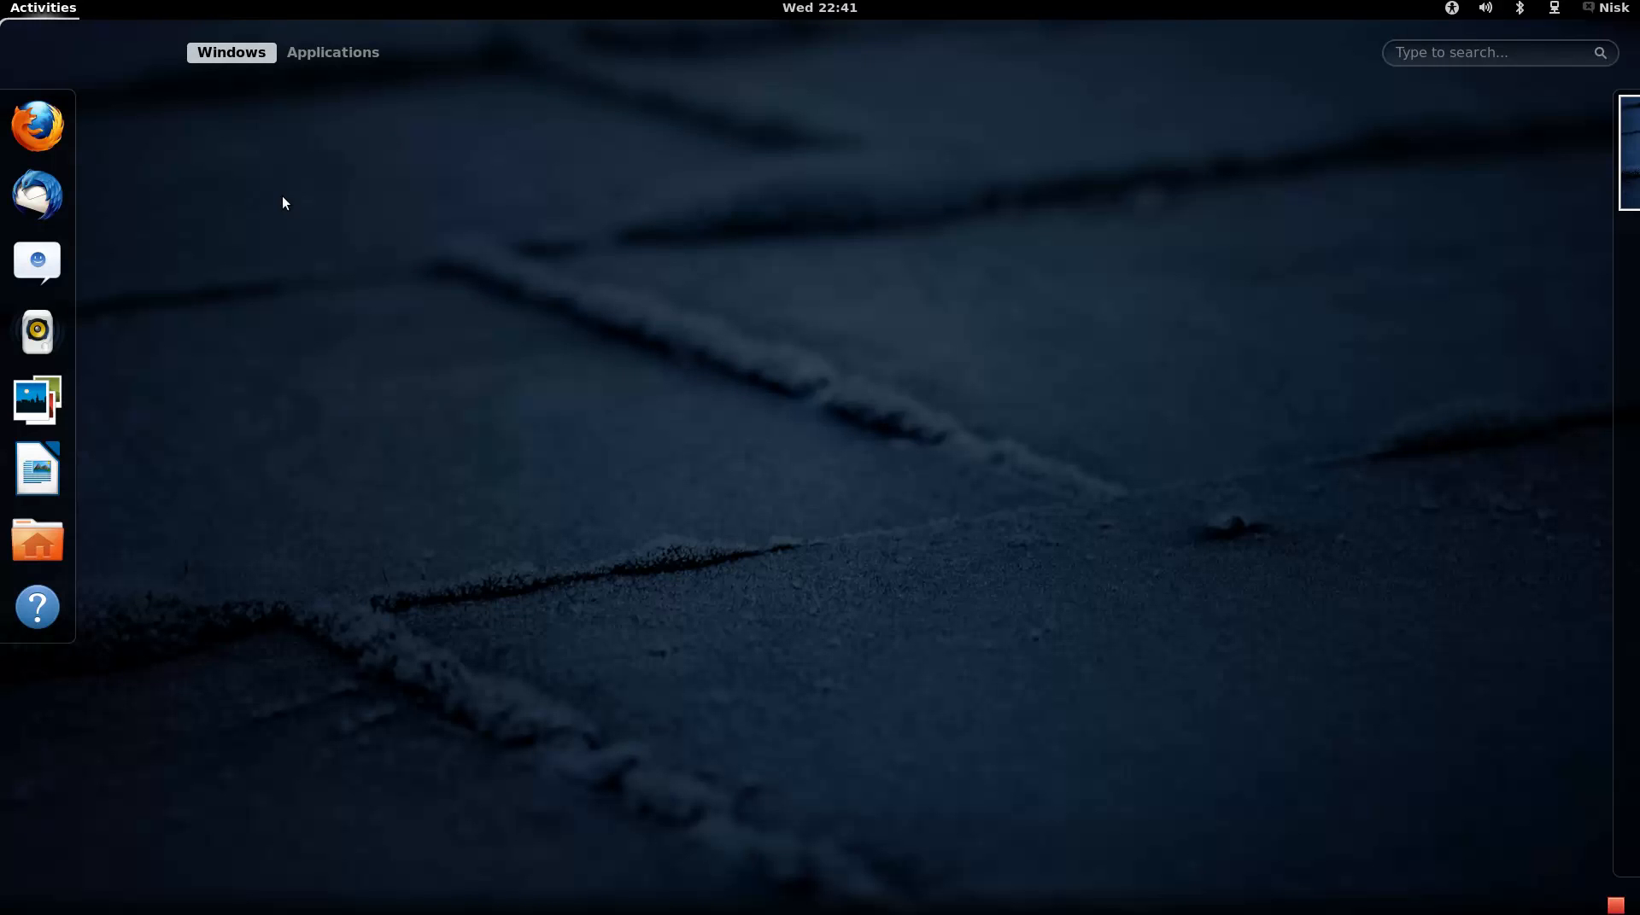
pyautogui.write('ad')
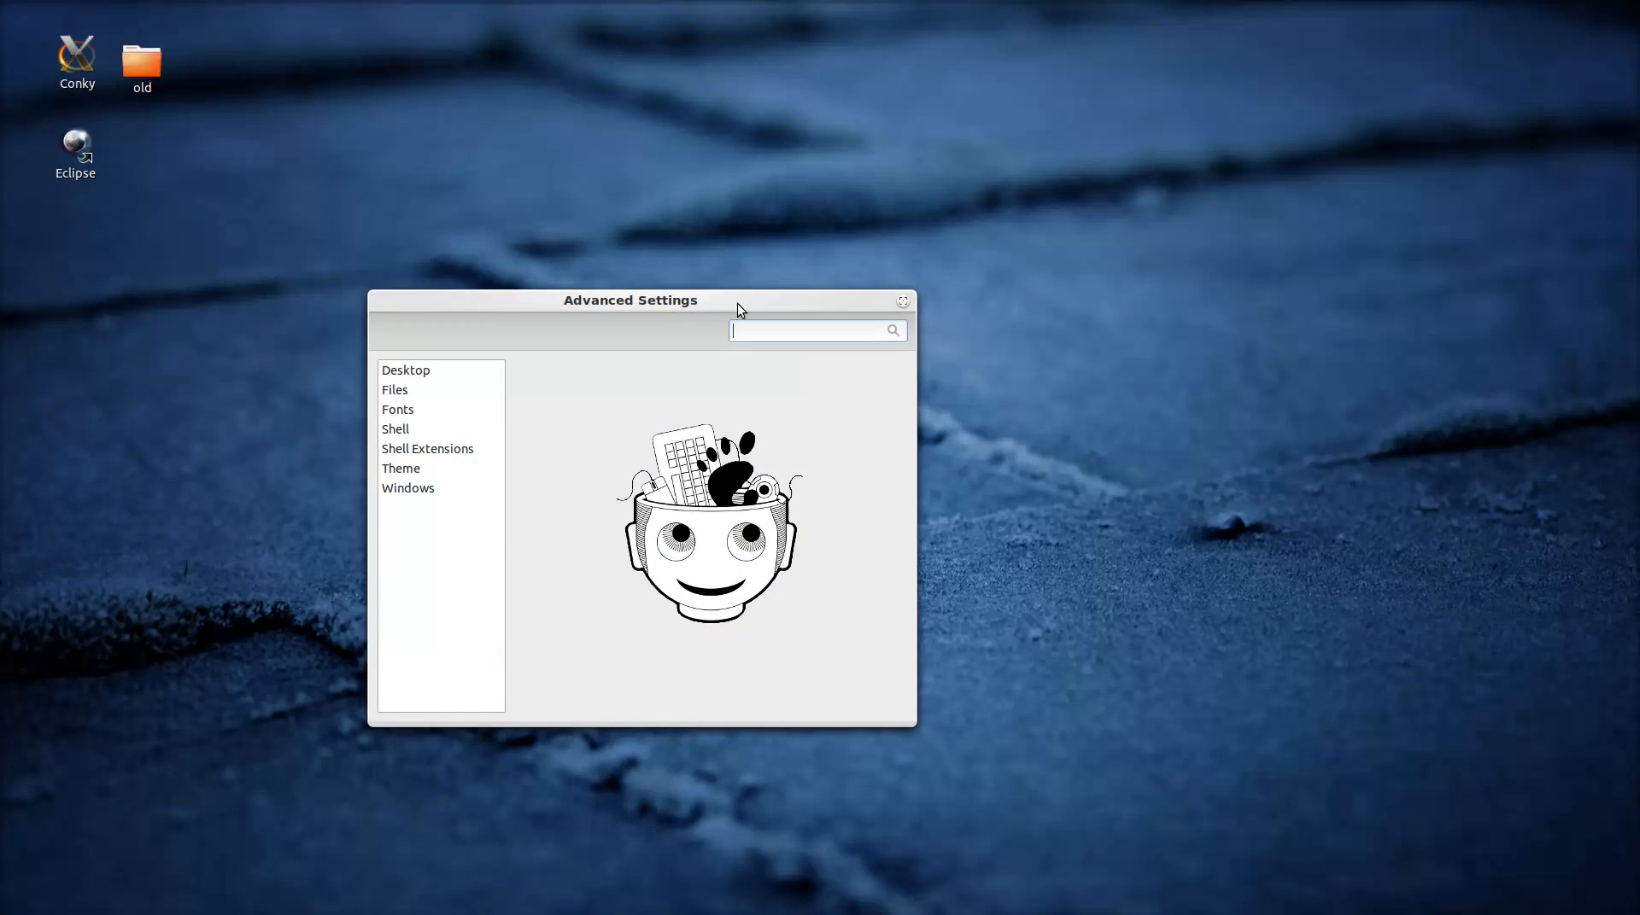
# Browse the Desktop, Files, Shell and Shell Extensions pages, ending on Theme
pyautogui.click(406, 371)
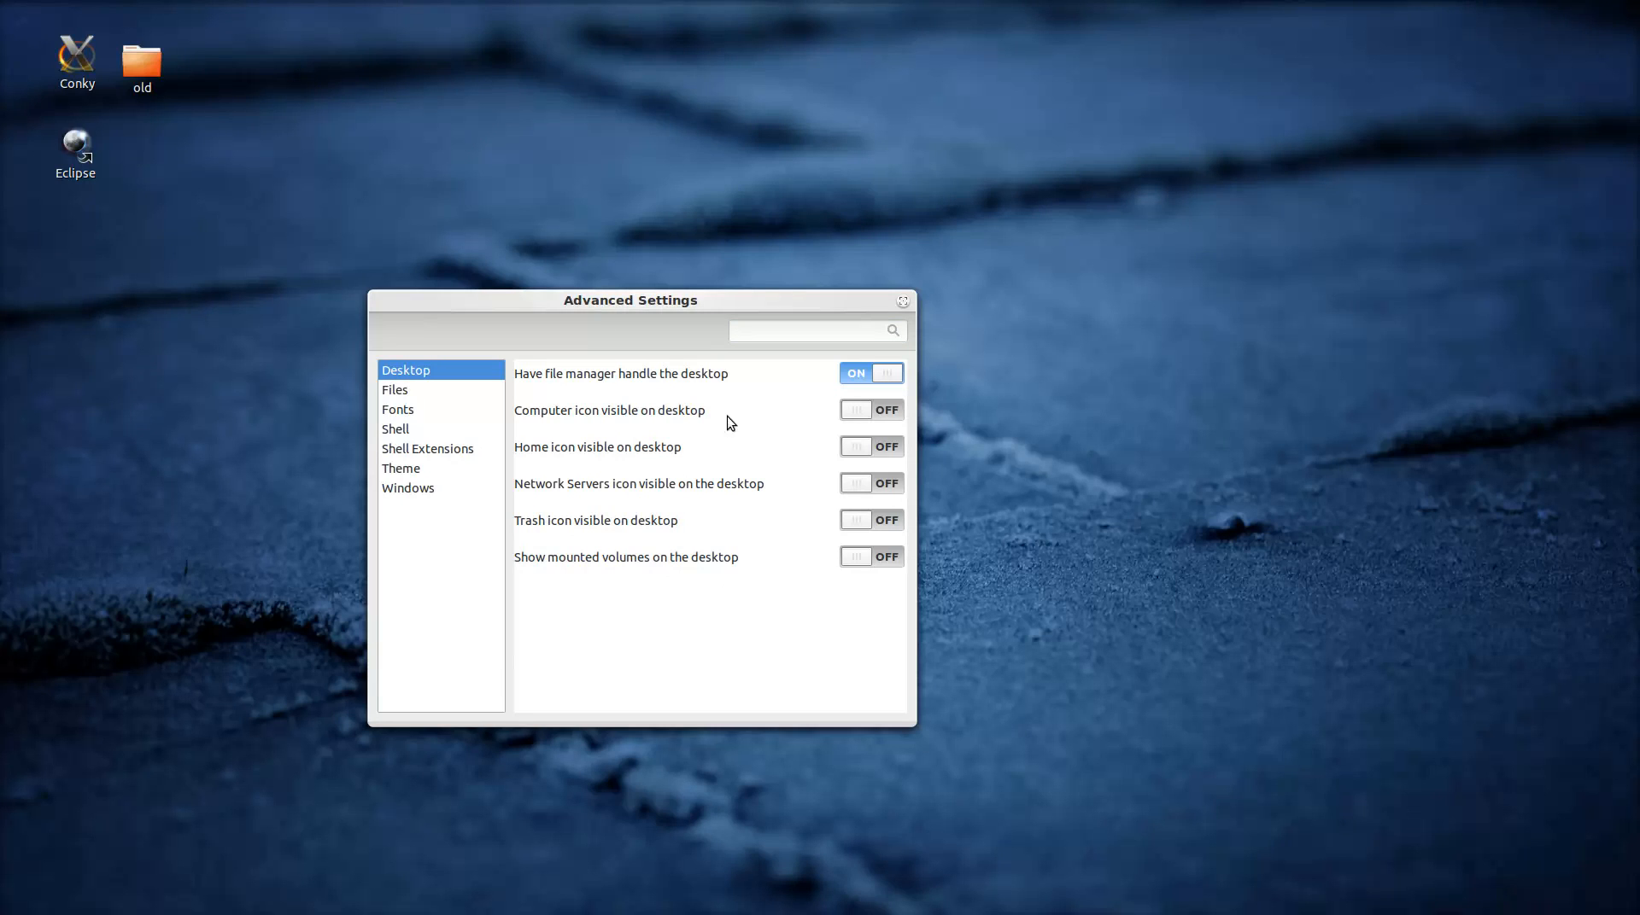
pyautogui.moveTo(589, 458)
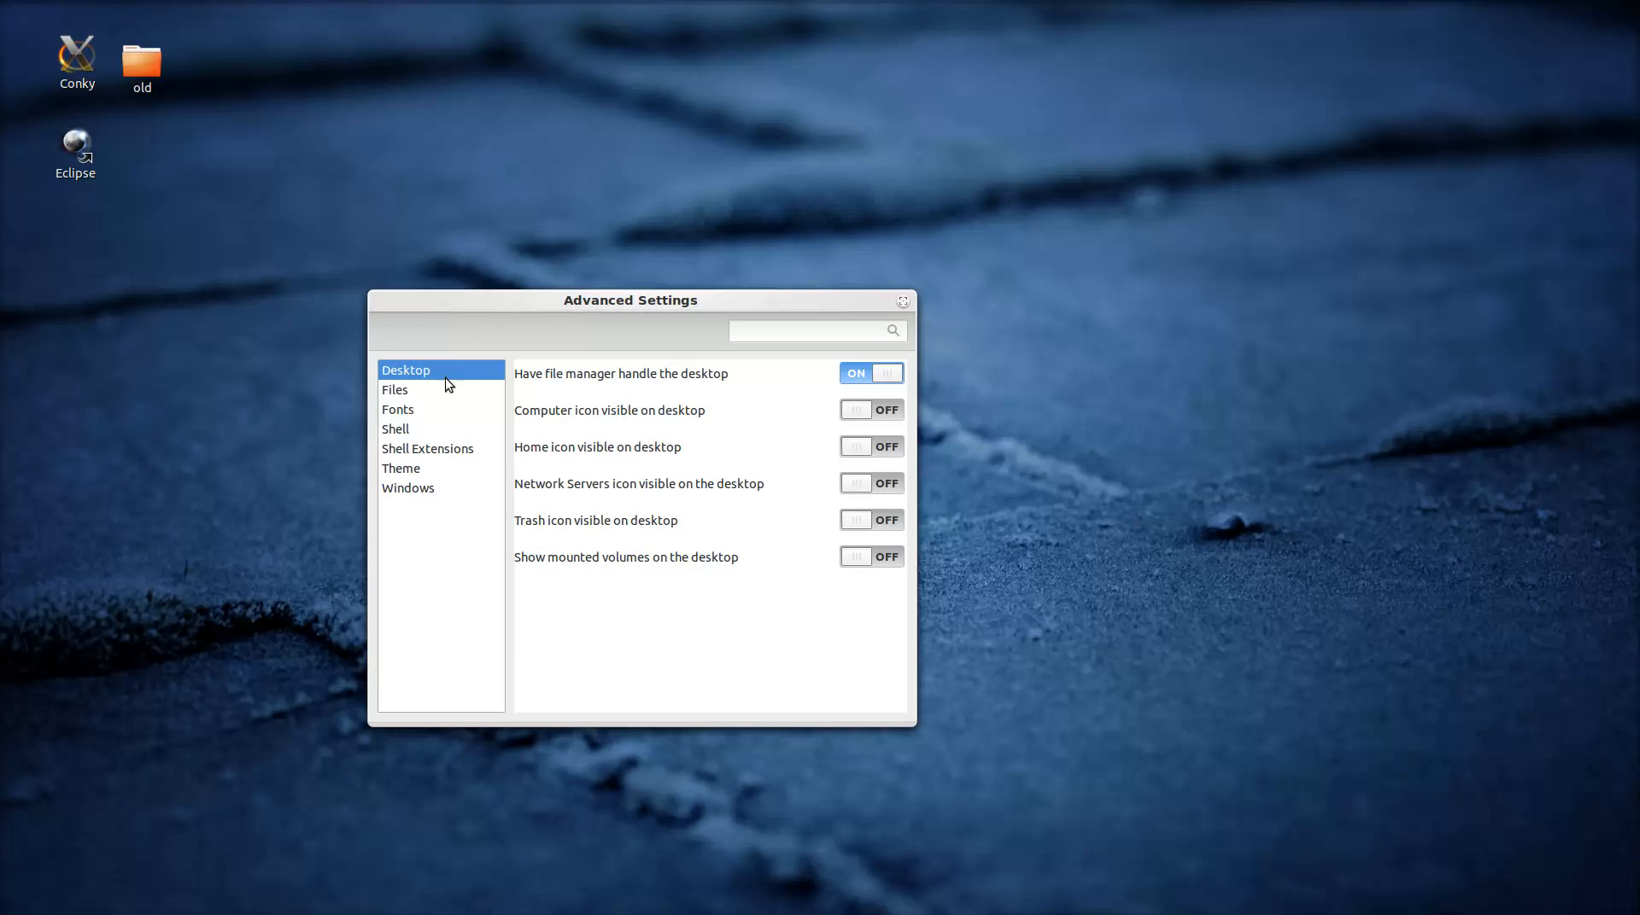
pyautogui.click(395, 390)
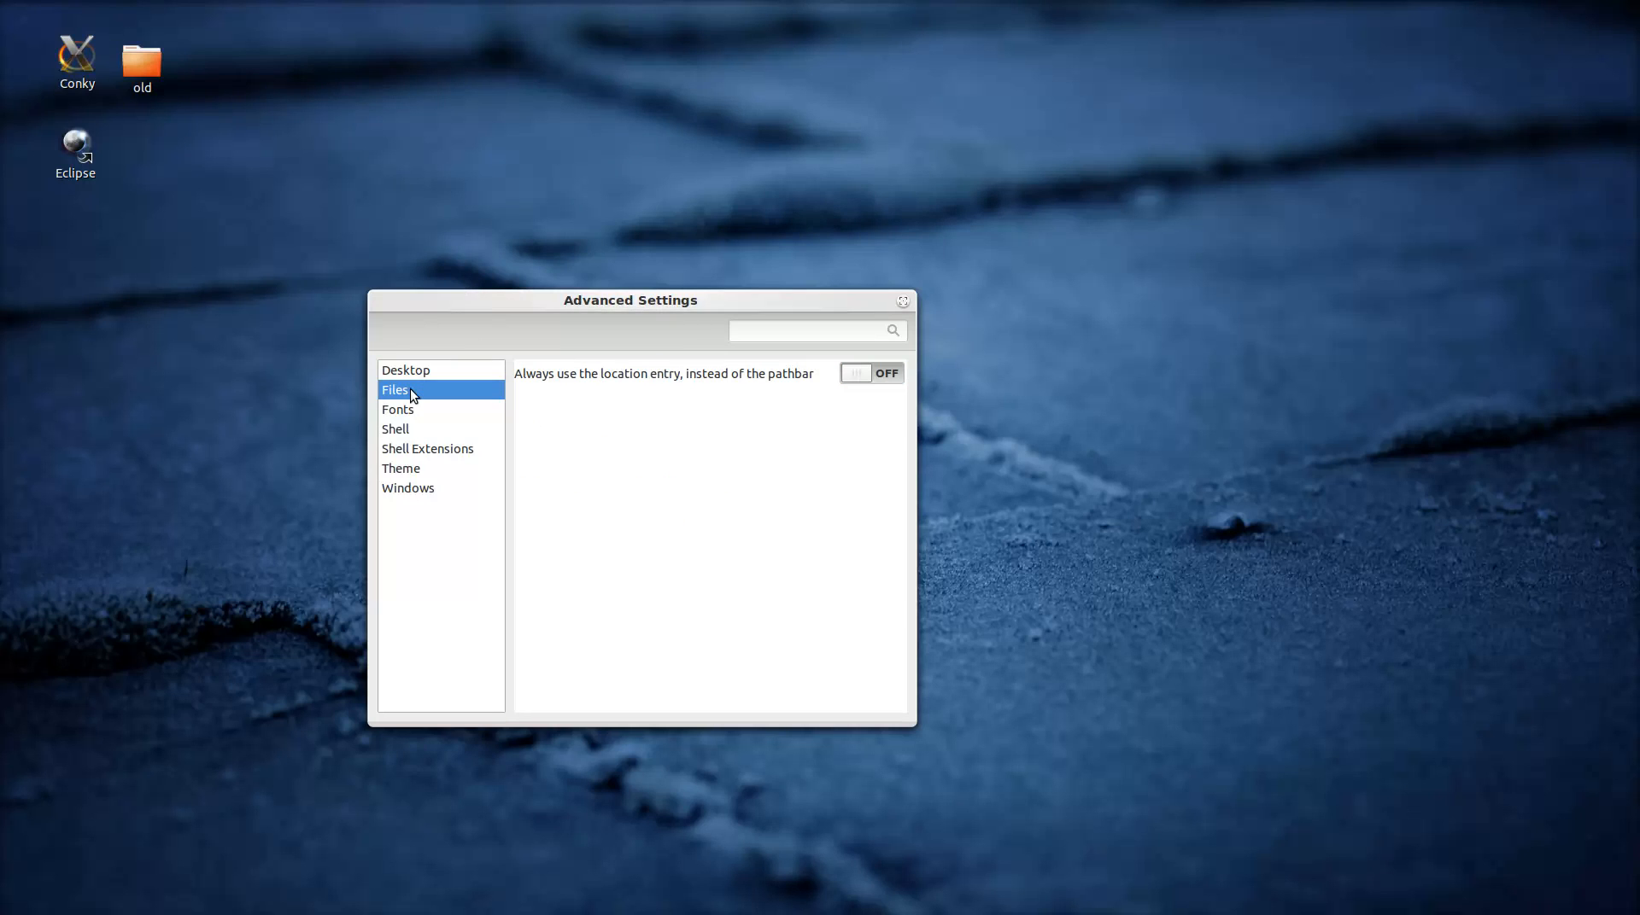
pyautogui.click(395, 429)
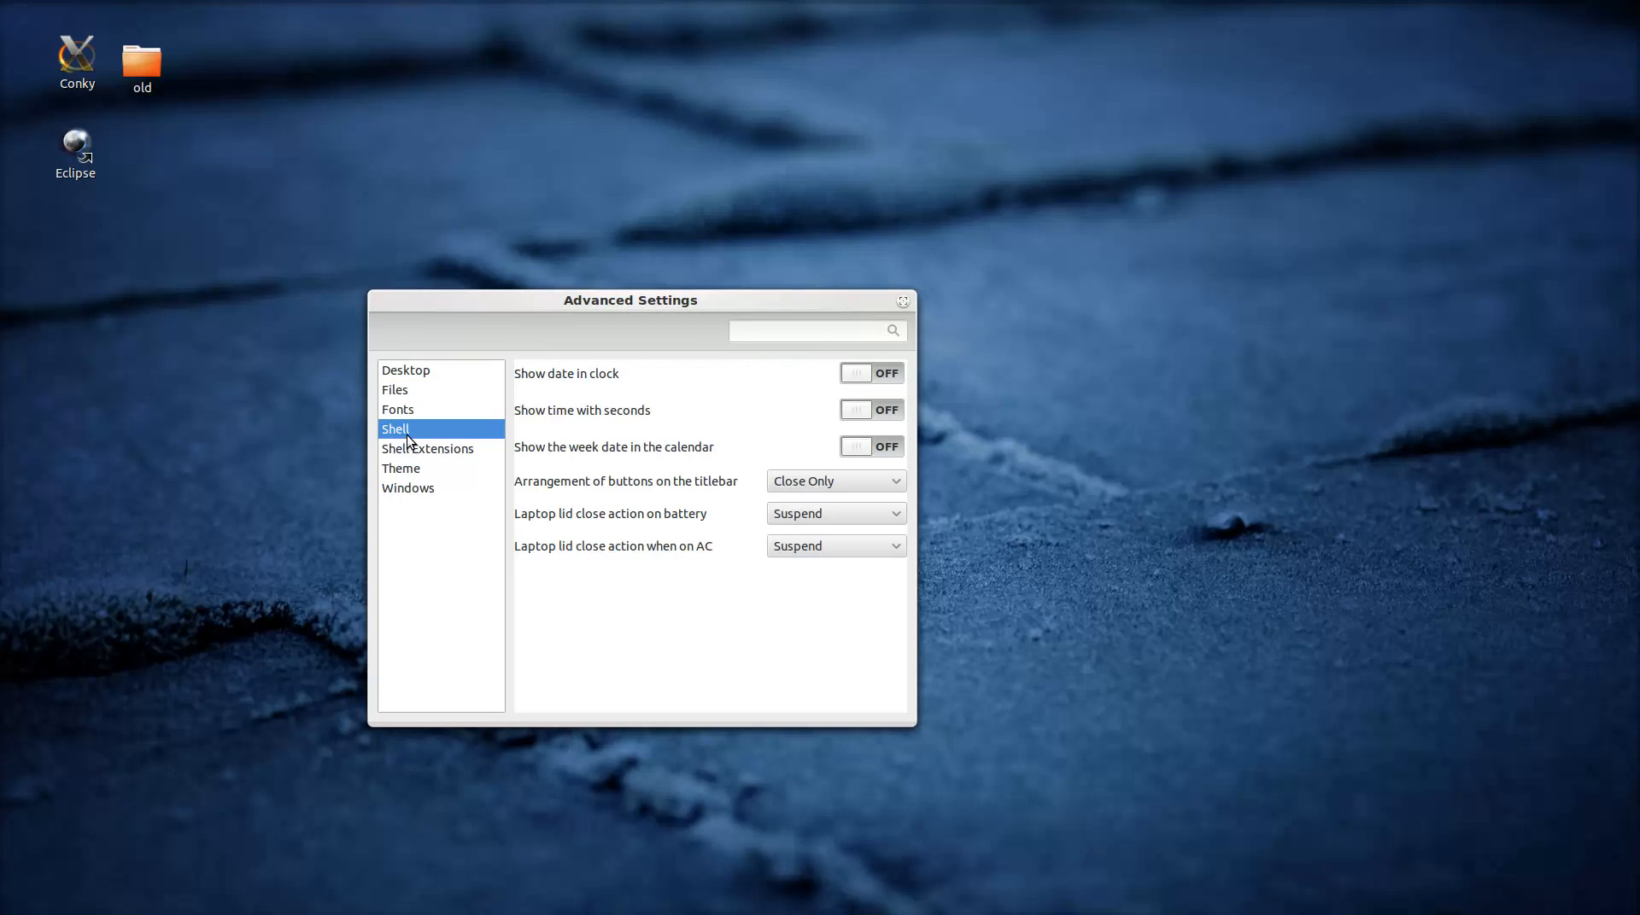
pyautogui.click(427, 447)
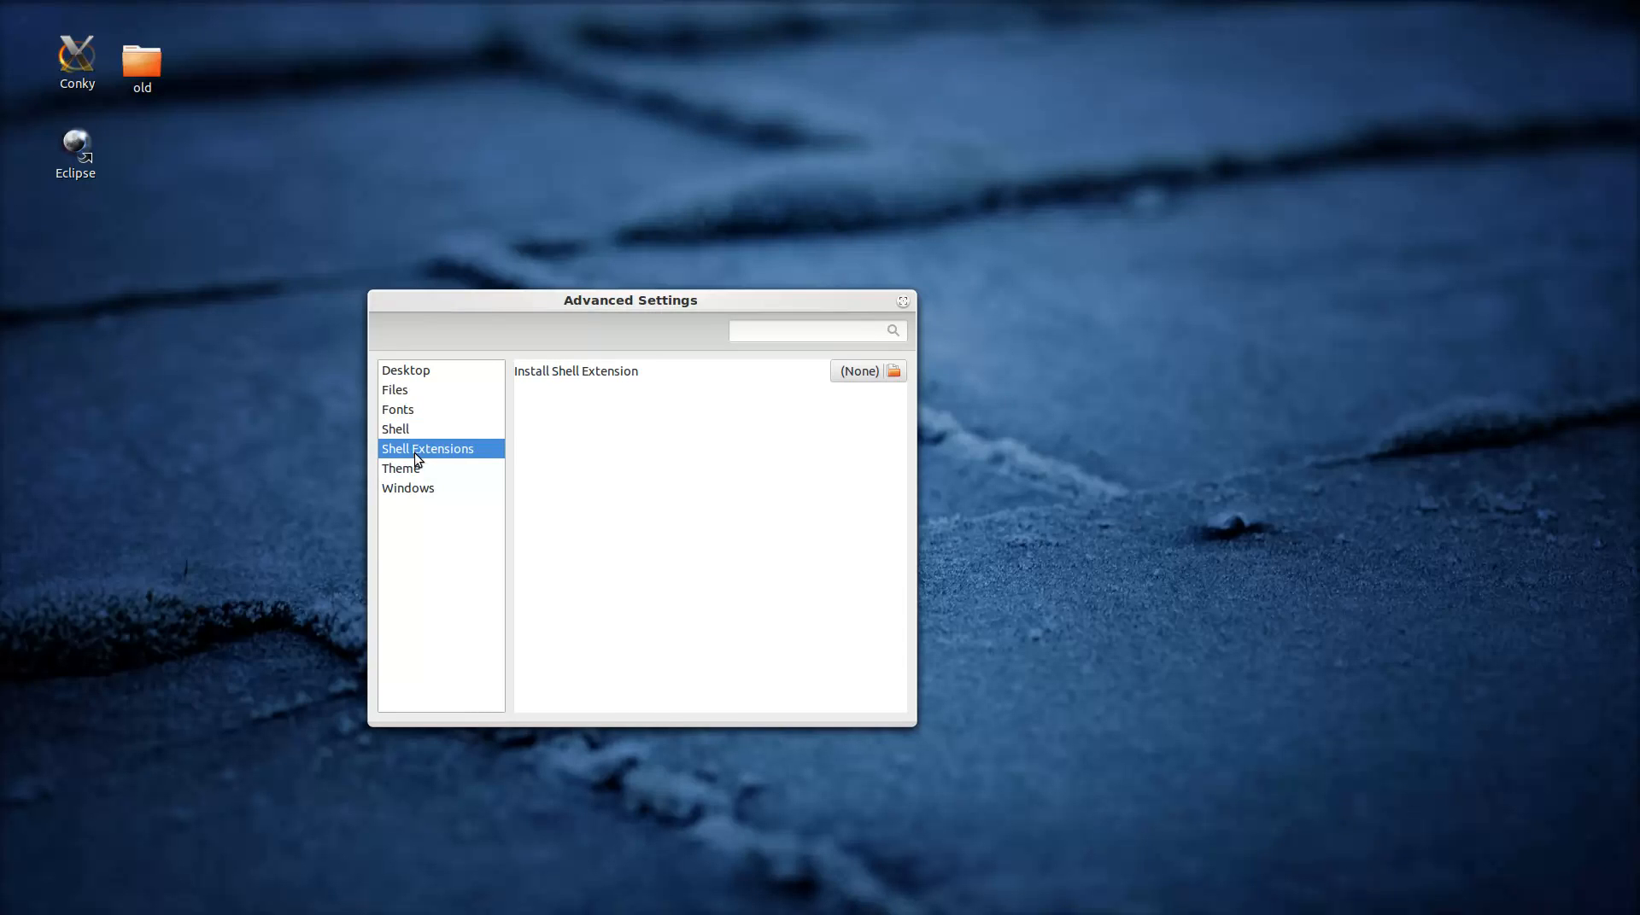
pyautogui.moveTo(419, 472)
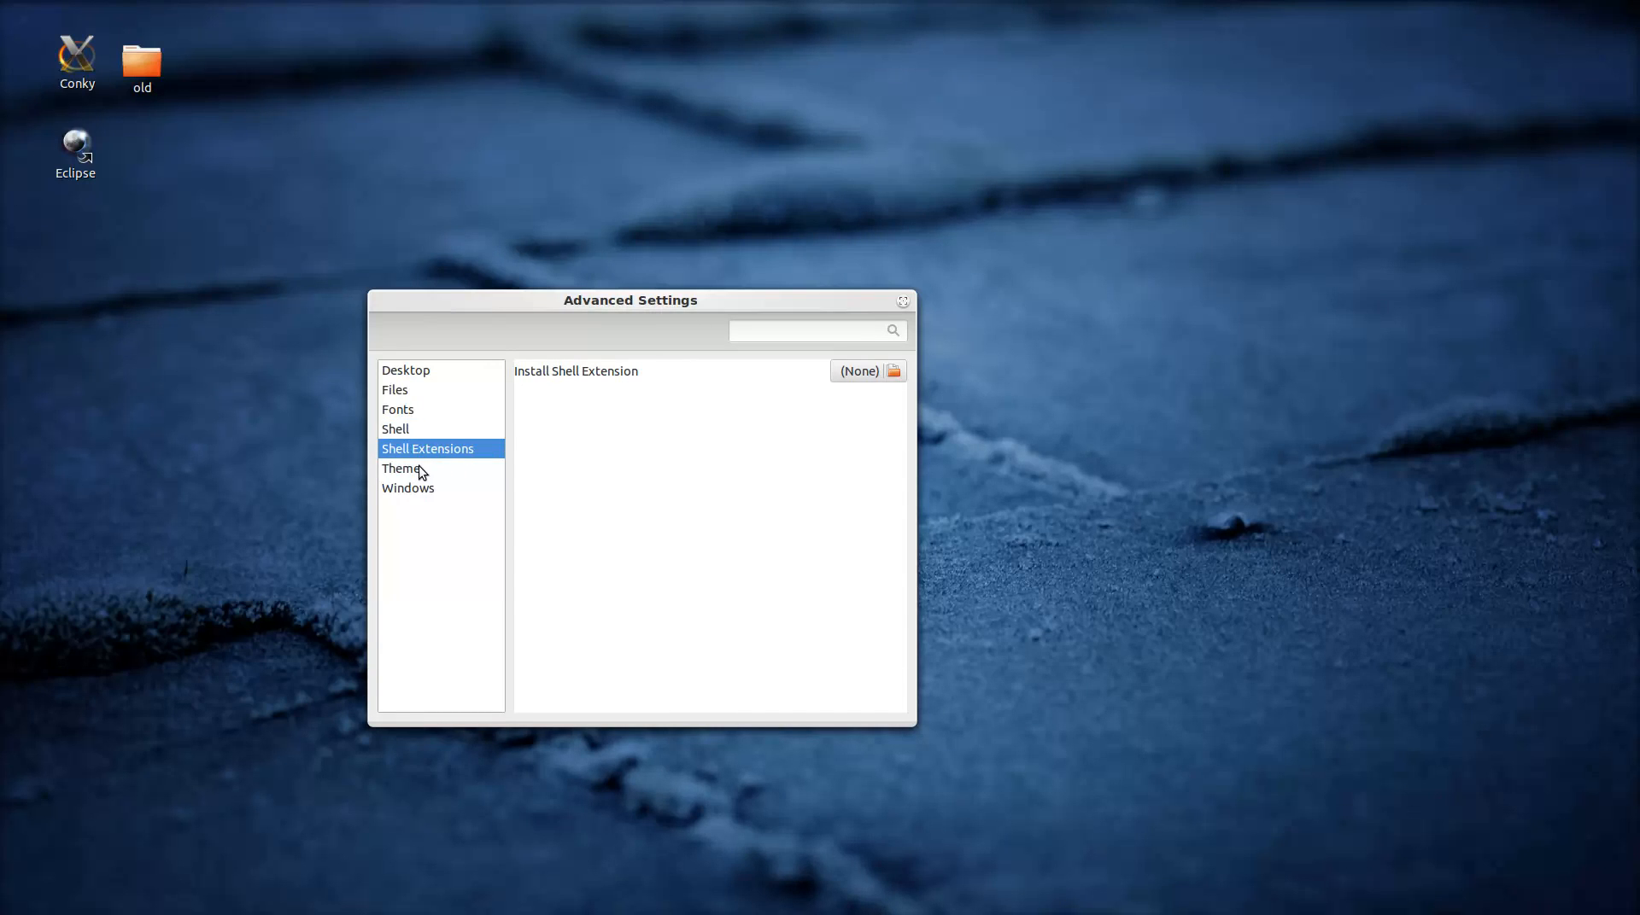
pyautogui.click(400, 468)
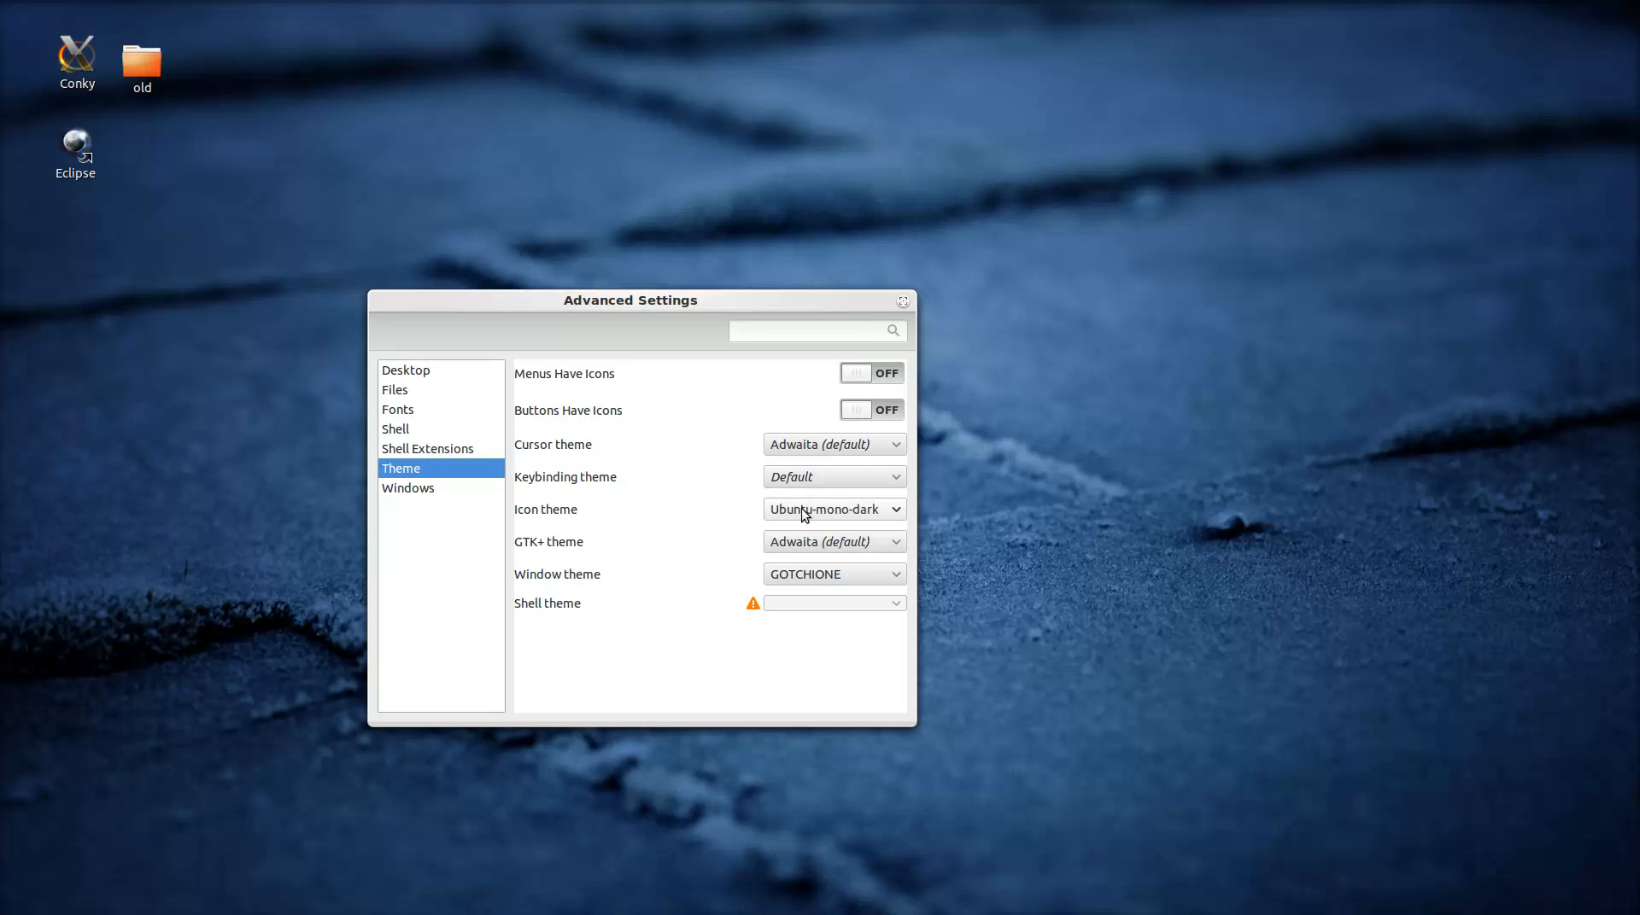
pyautogui.moveTo(882, 542)
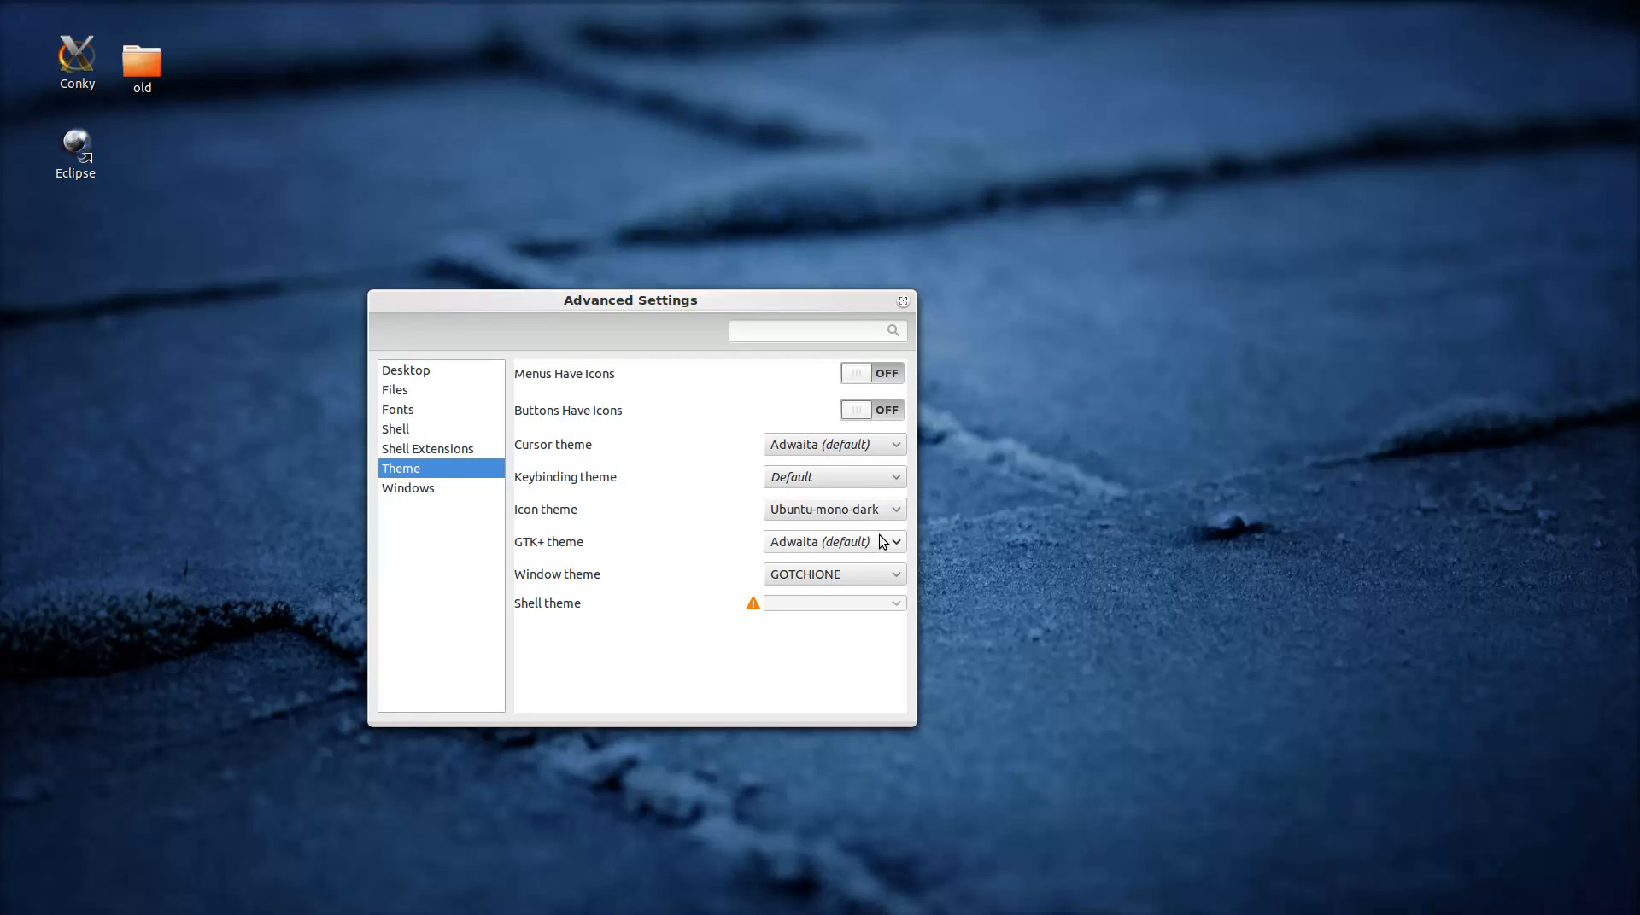
# Review the GTK+ theme choices keeping Adwaita, reposition the window, then close Advanced Settings
pyautogui.click(834, 541)
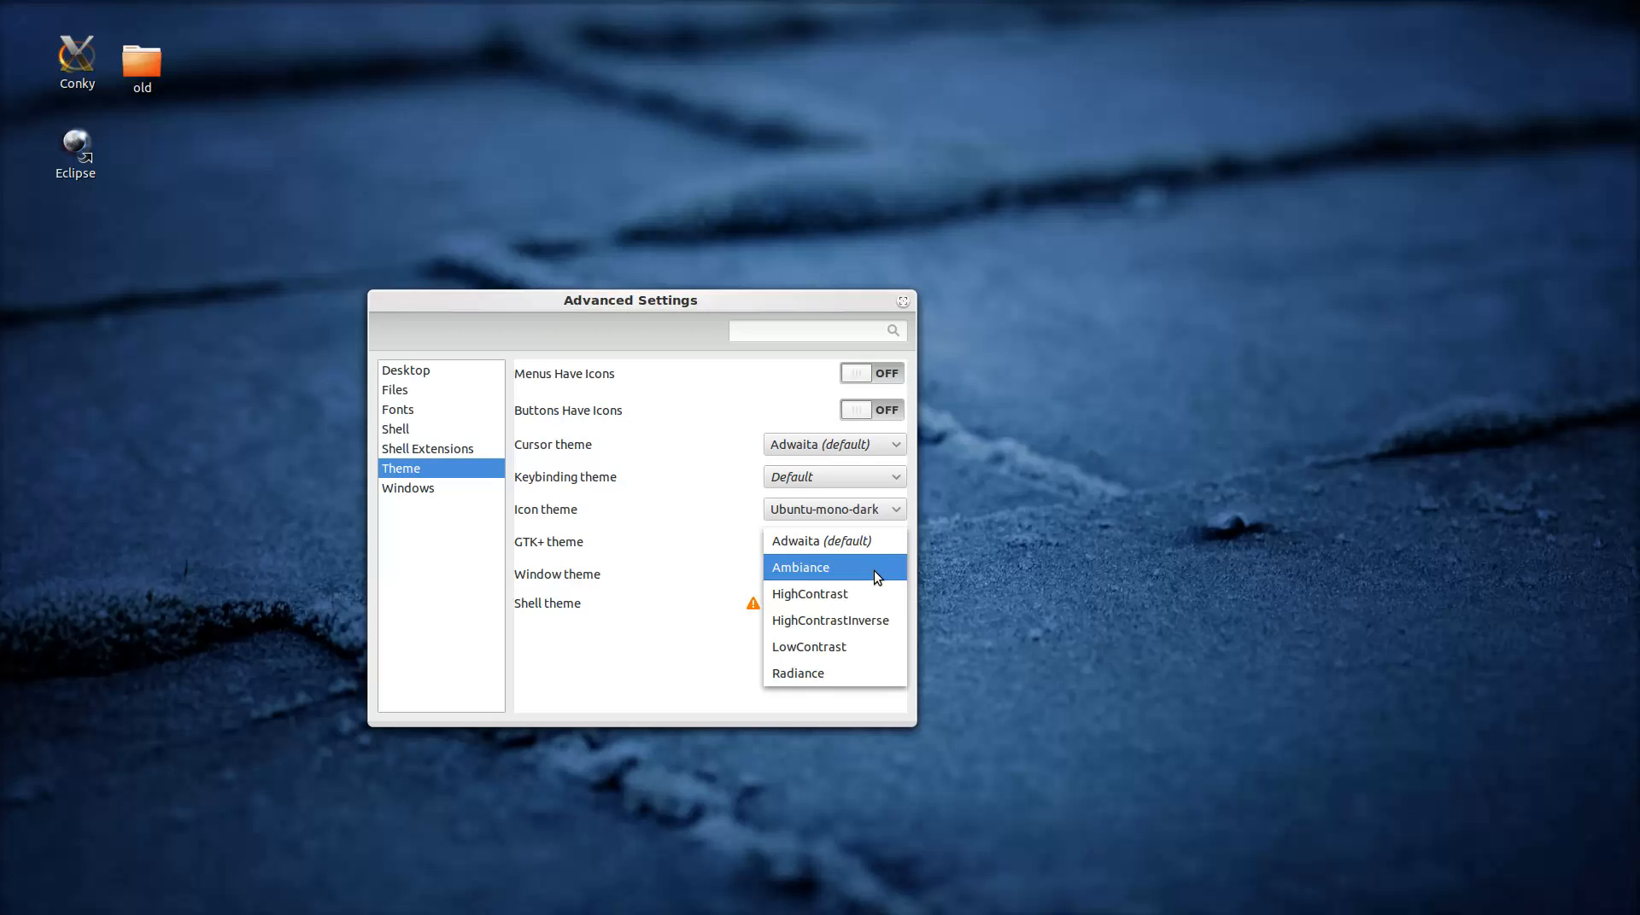
pyautogui.click(808, 592)
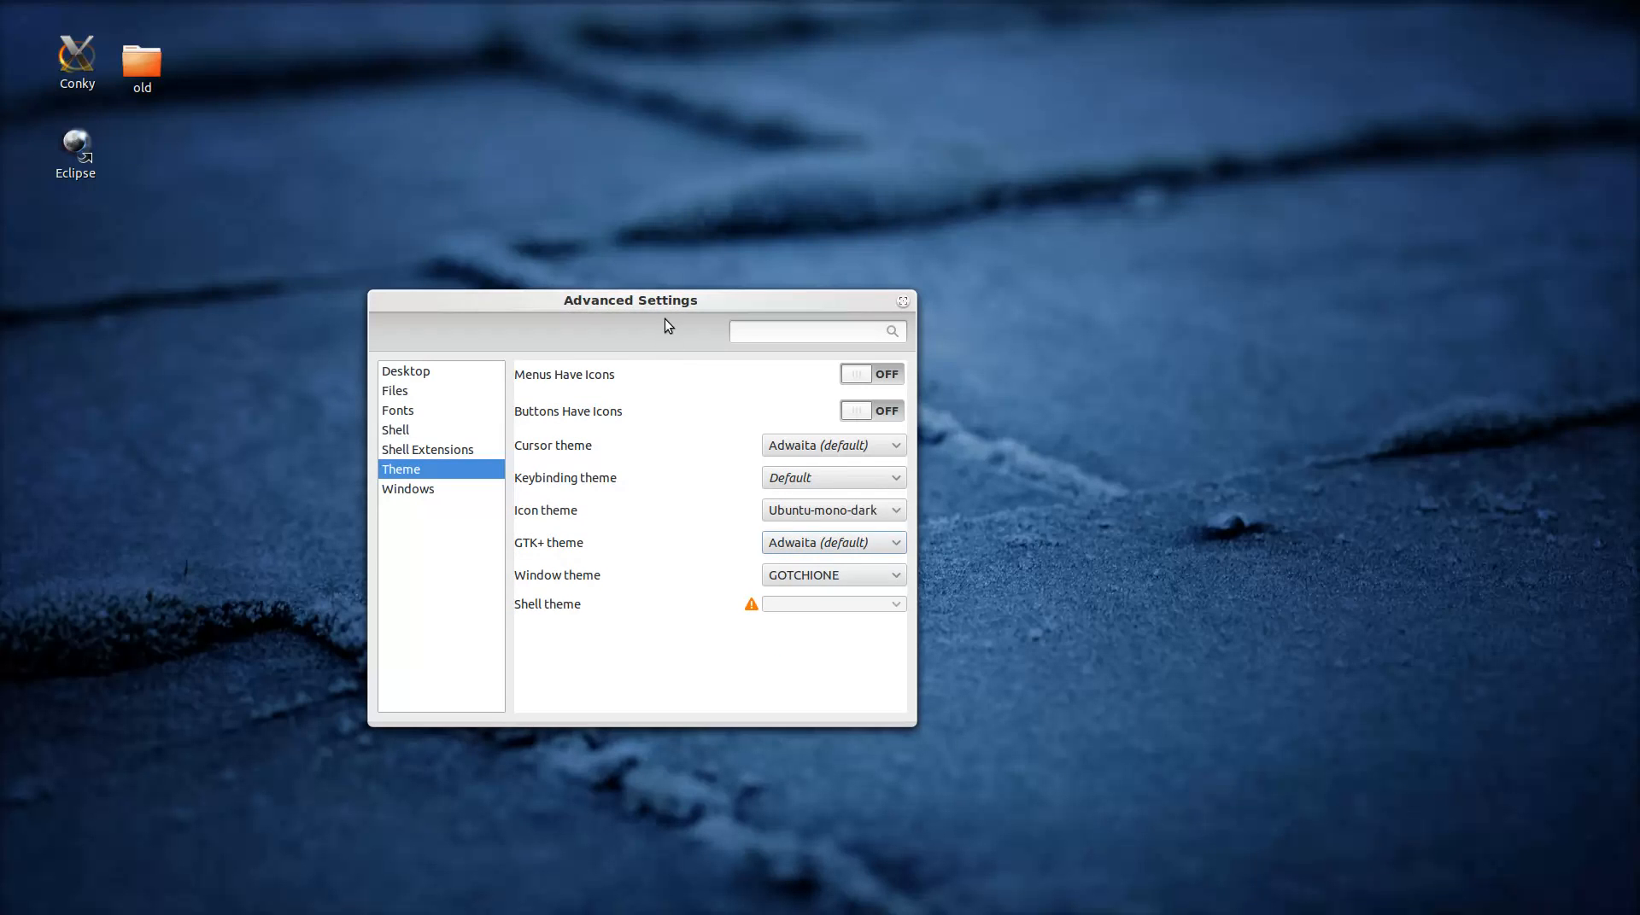
pyautogui.moveTo(630, 301); pyautogui.dragTo(605, 301)
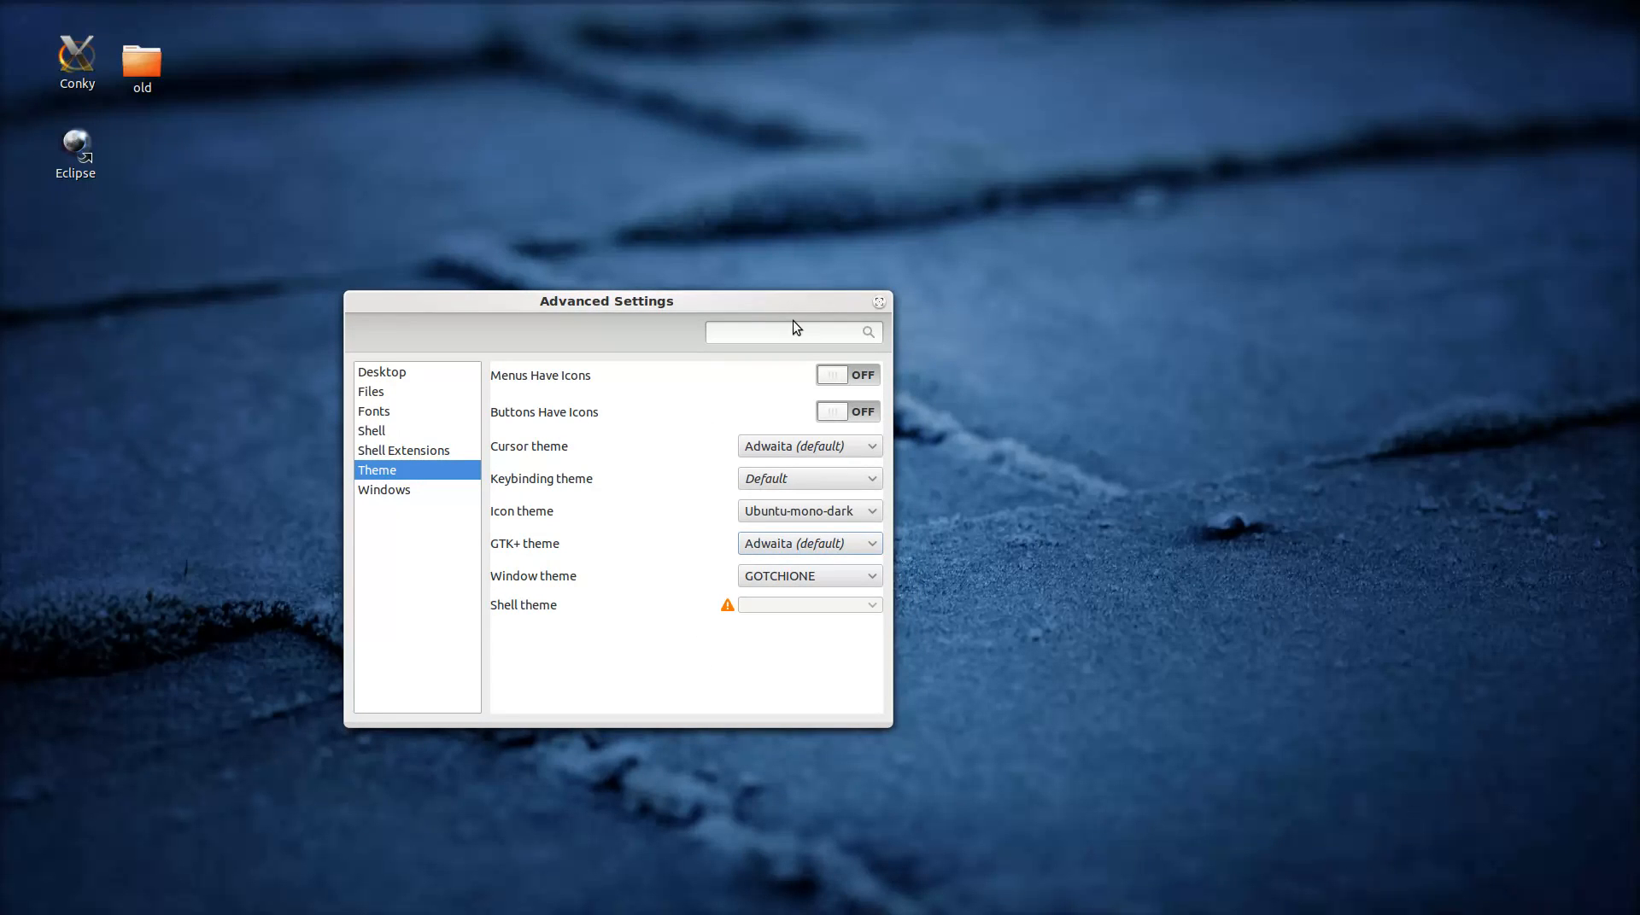
pyautogui.moveTo(605, 300); pyautogui.dragTo(691, 280)
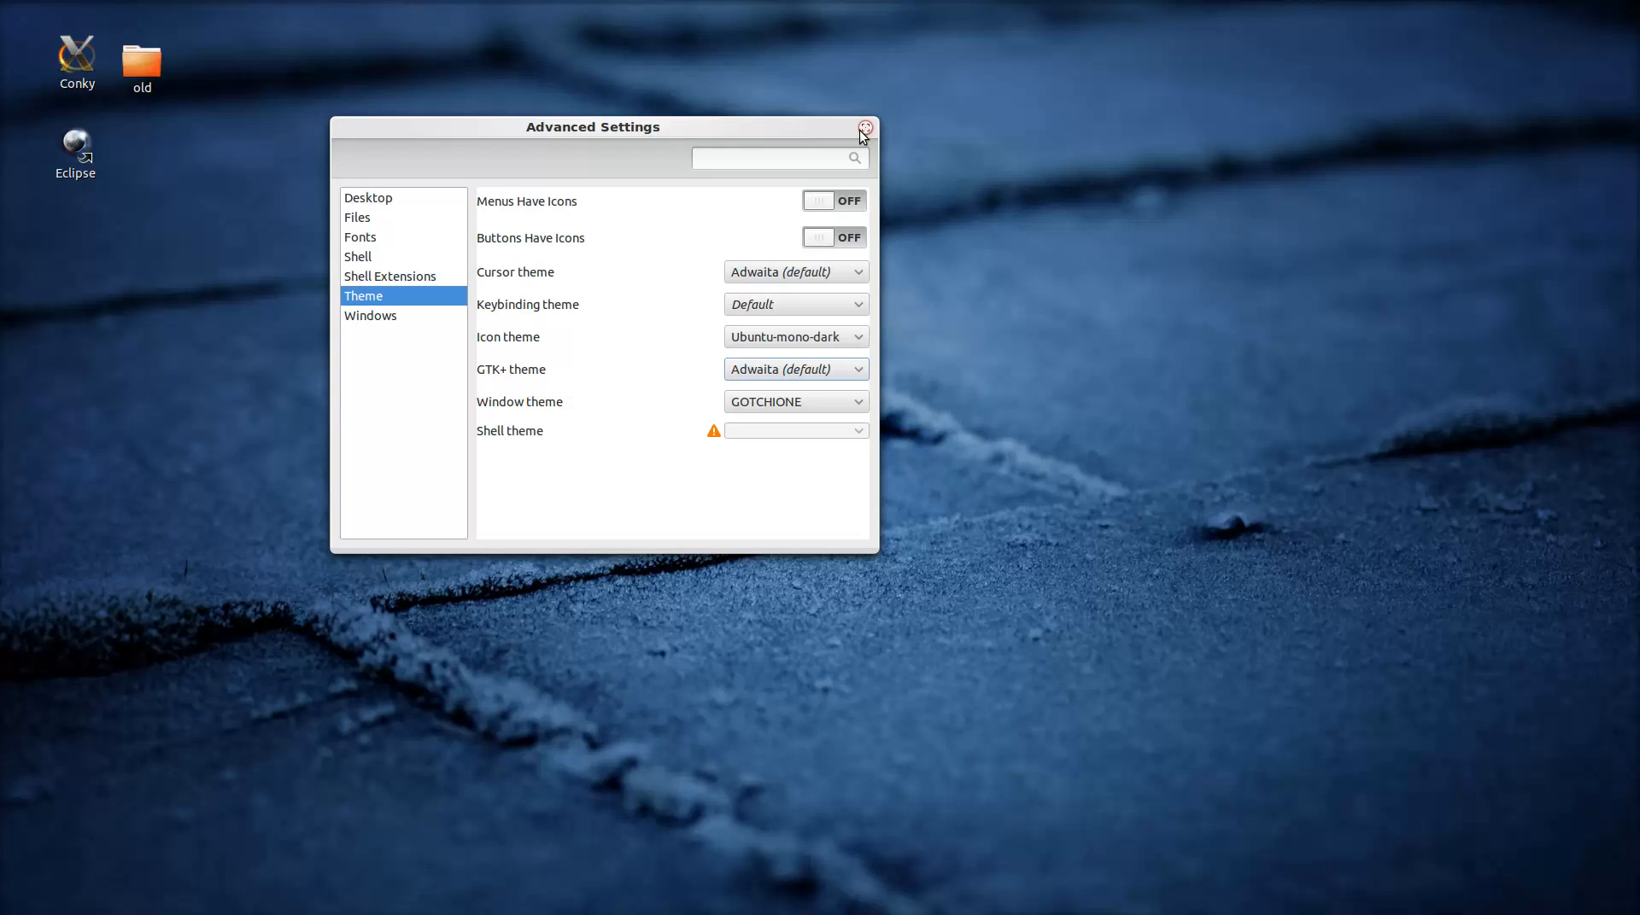
pyautogui.click(864, 126)
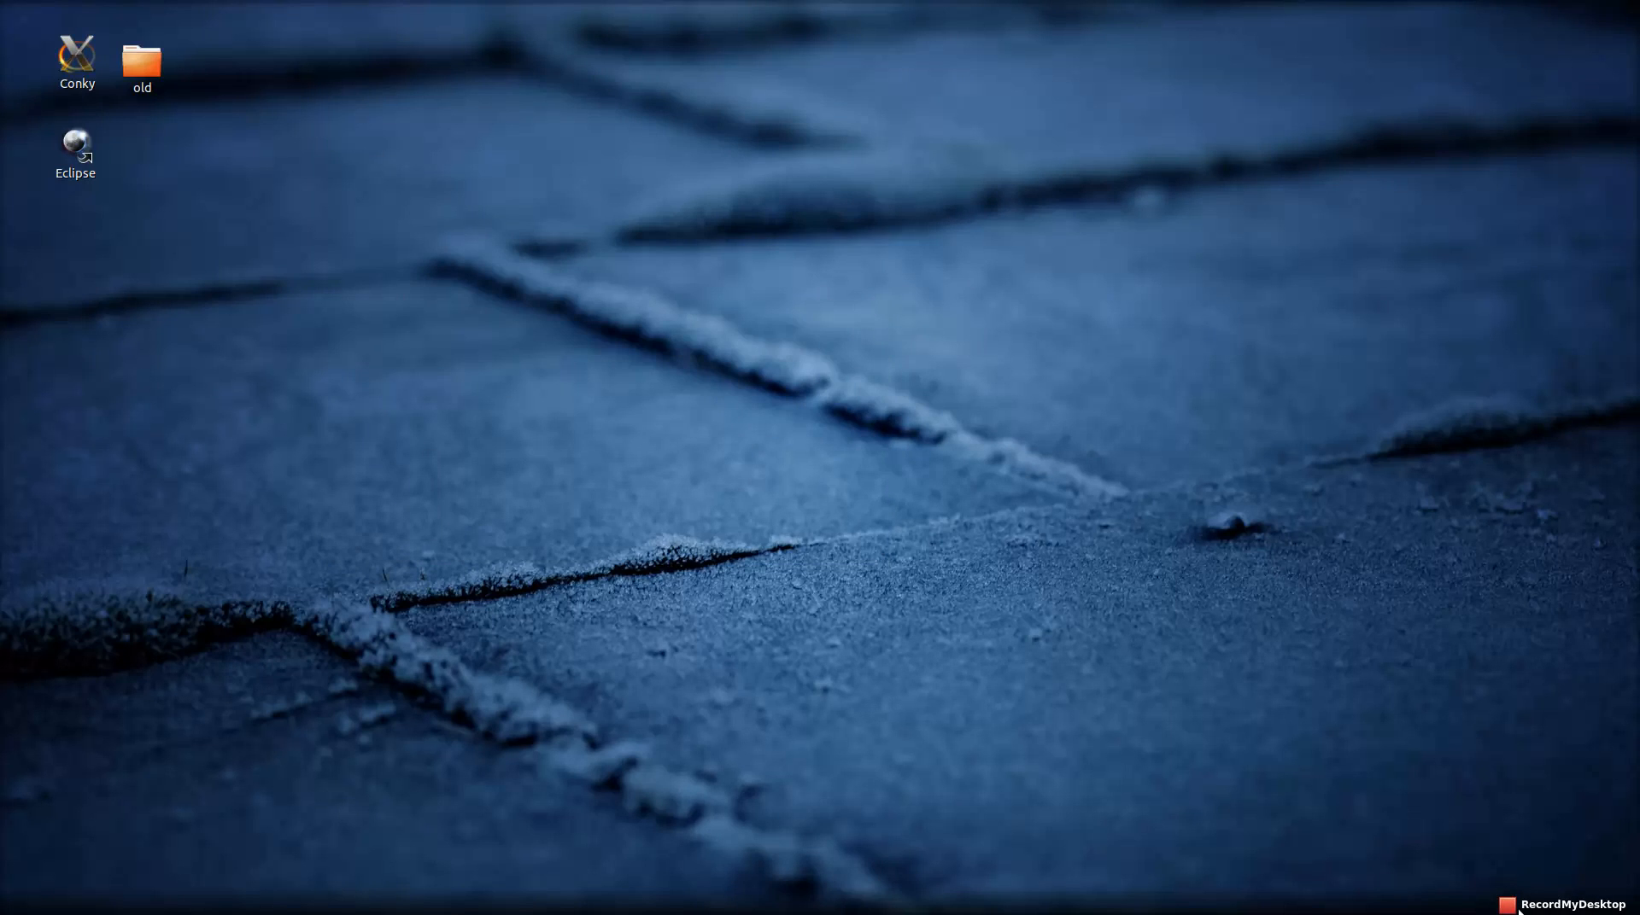